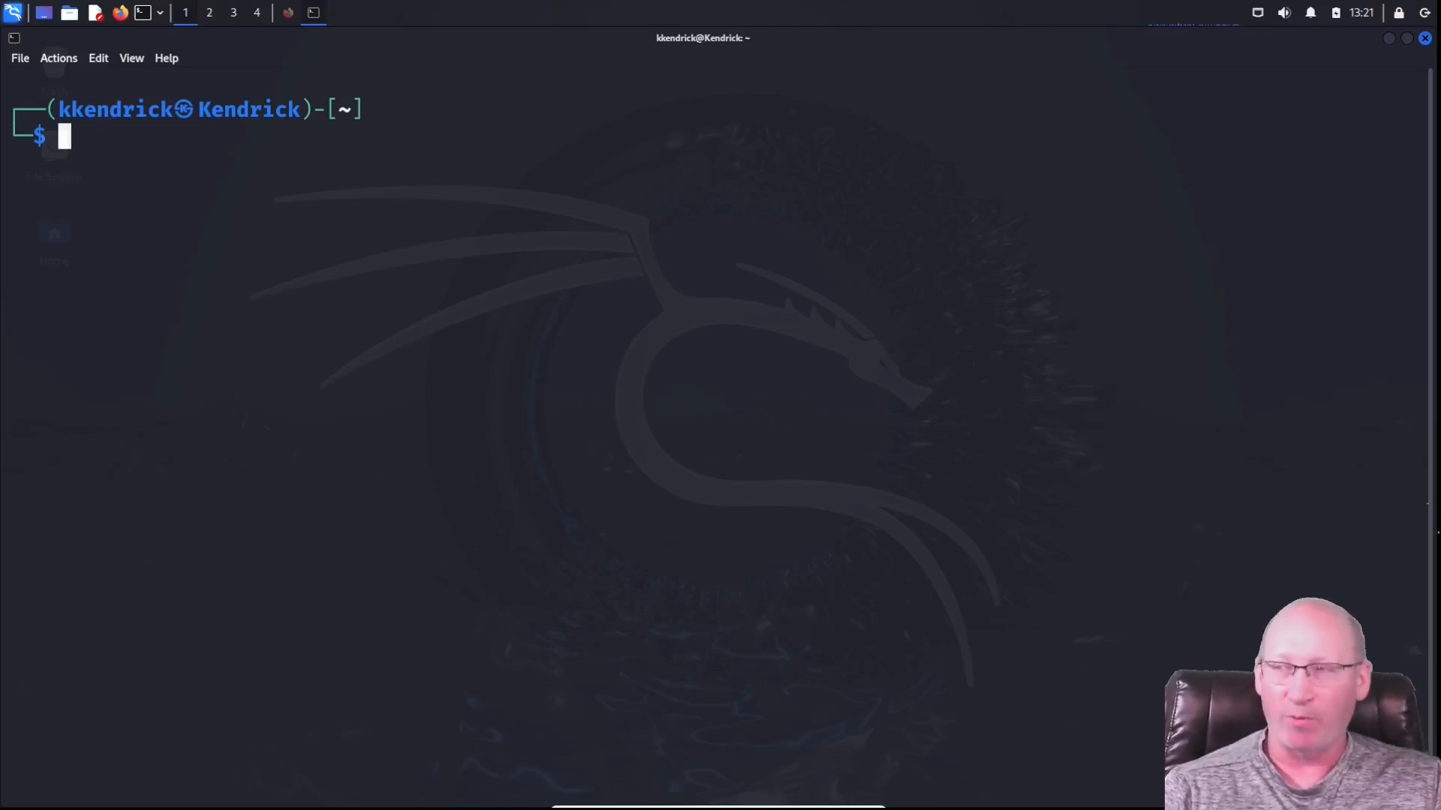
mouse_move(1263, 208)
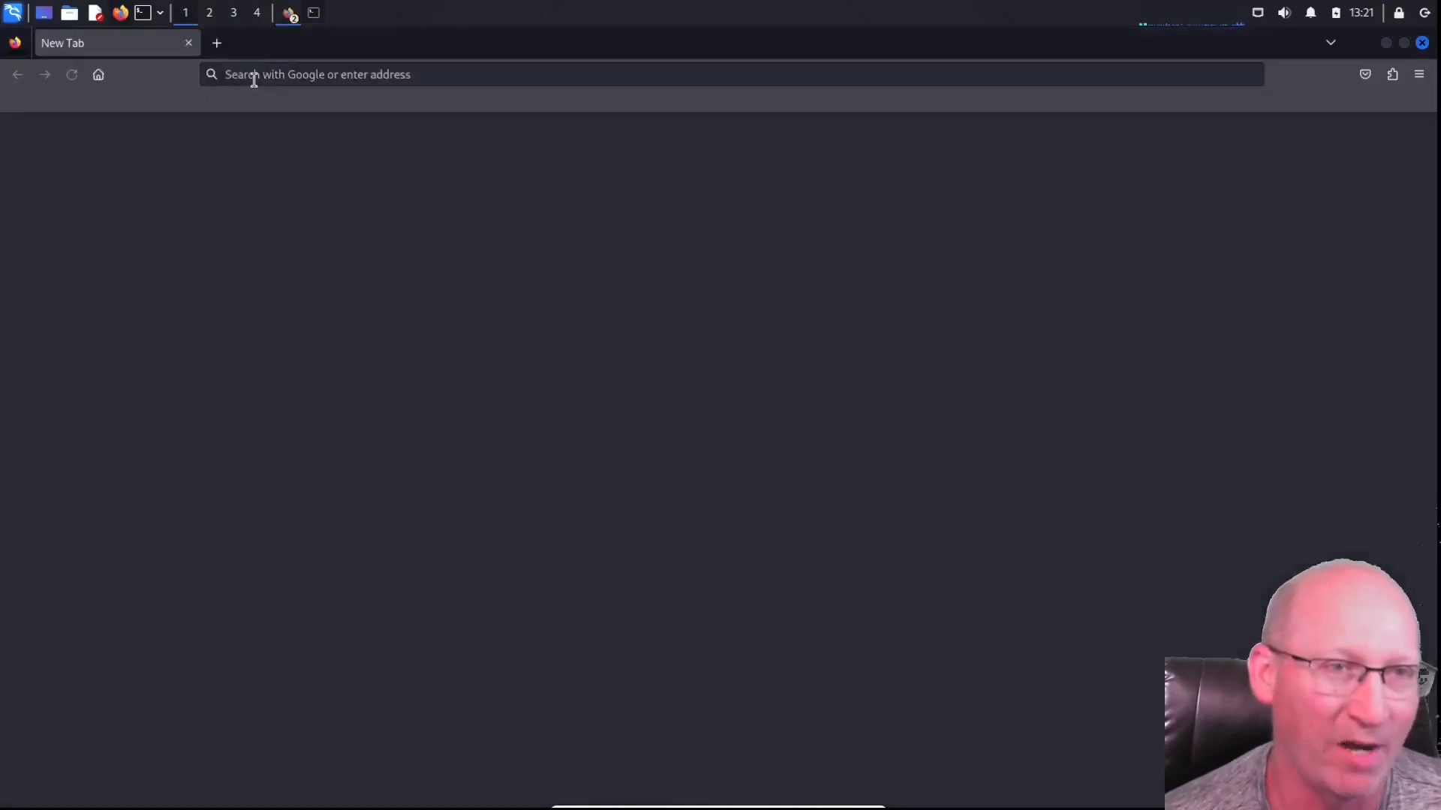
- Search Google for common passwords
click(99, 75)
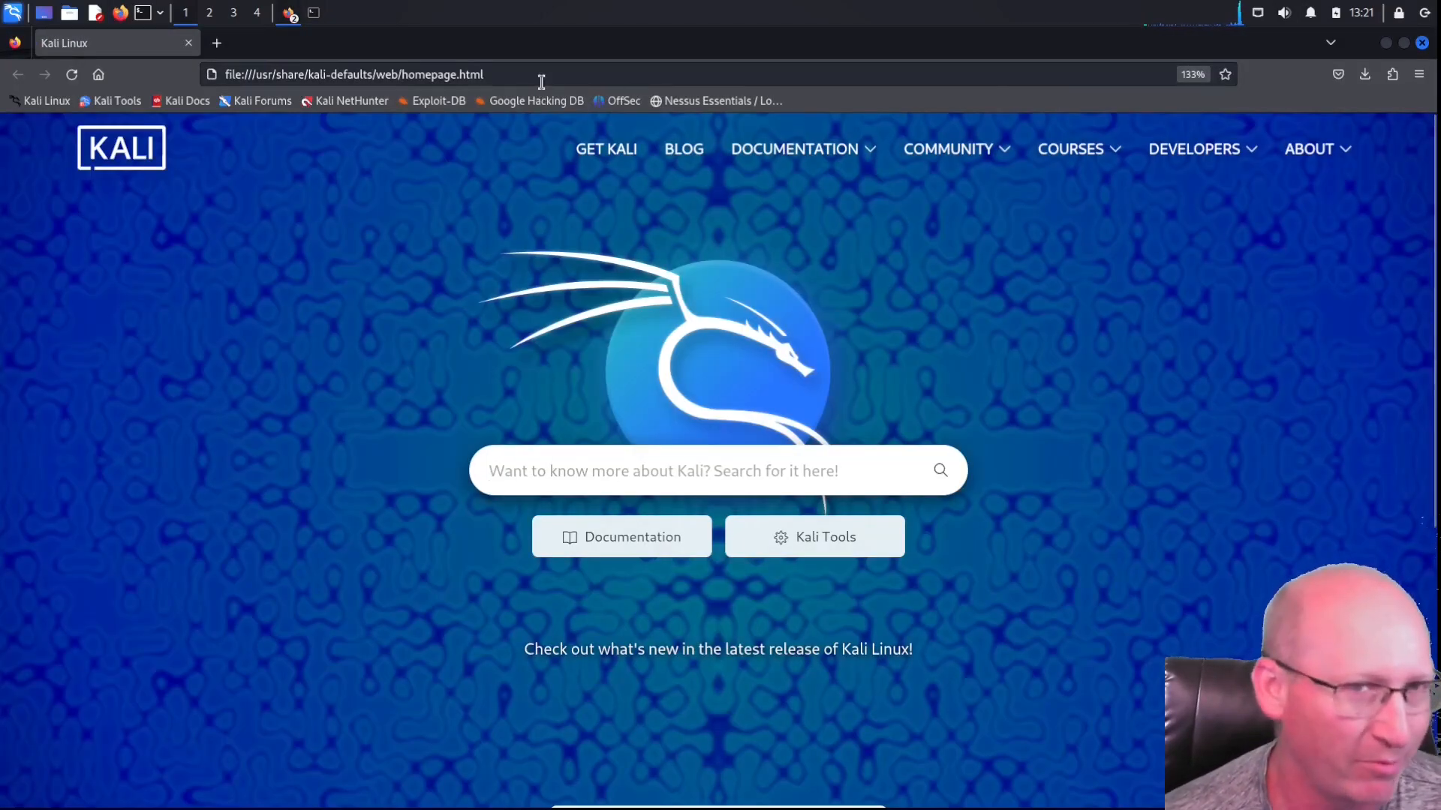
click(367, 75)
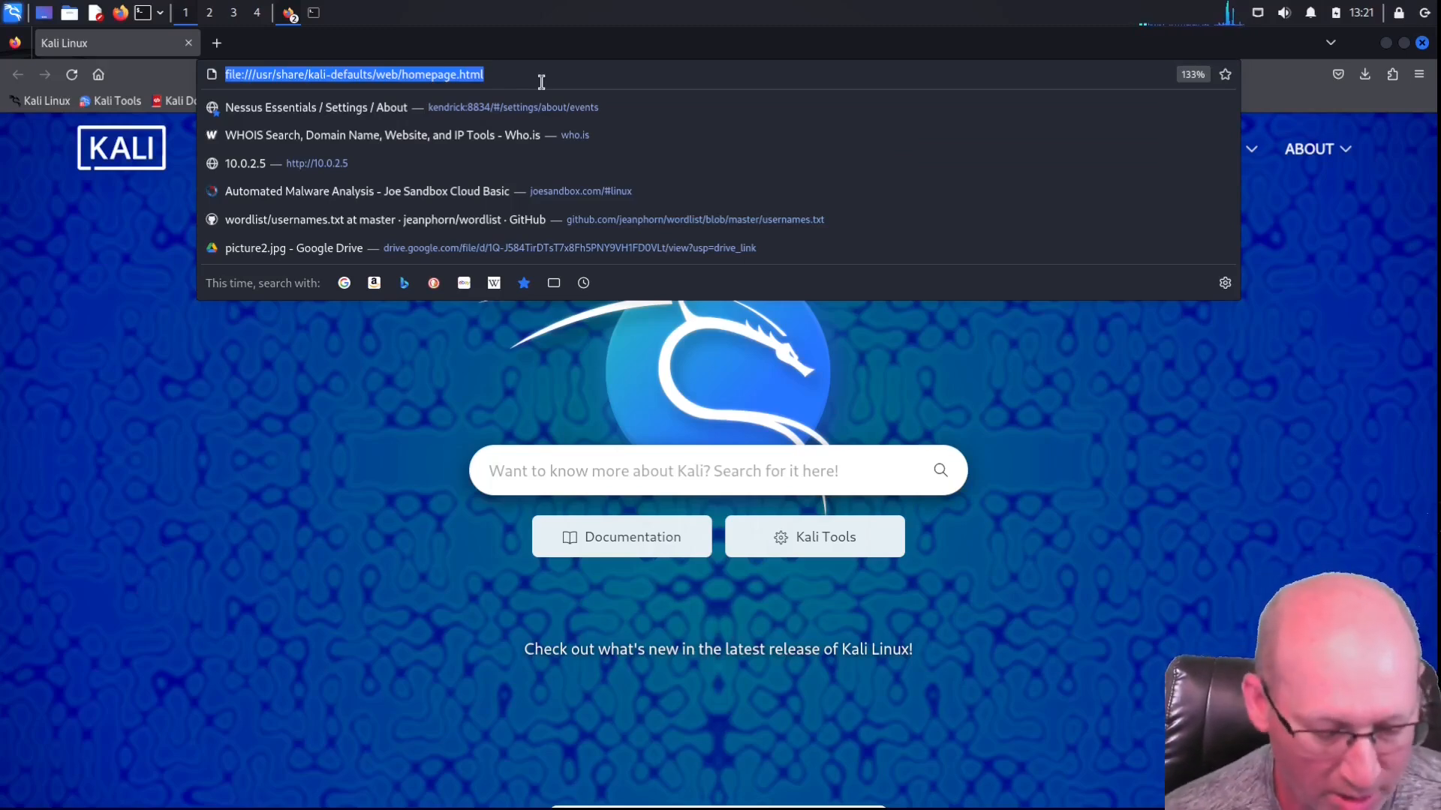
text(common pas)
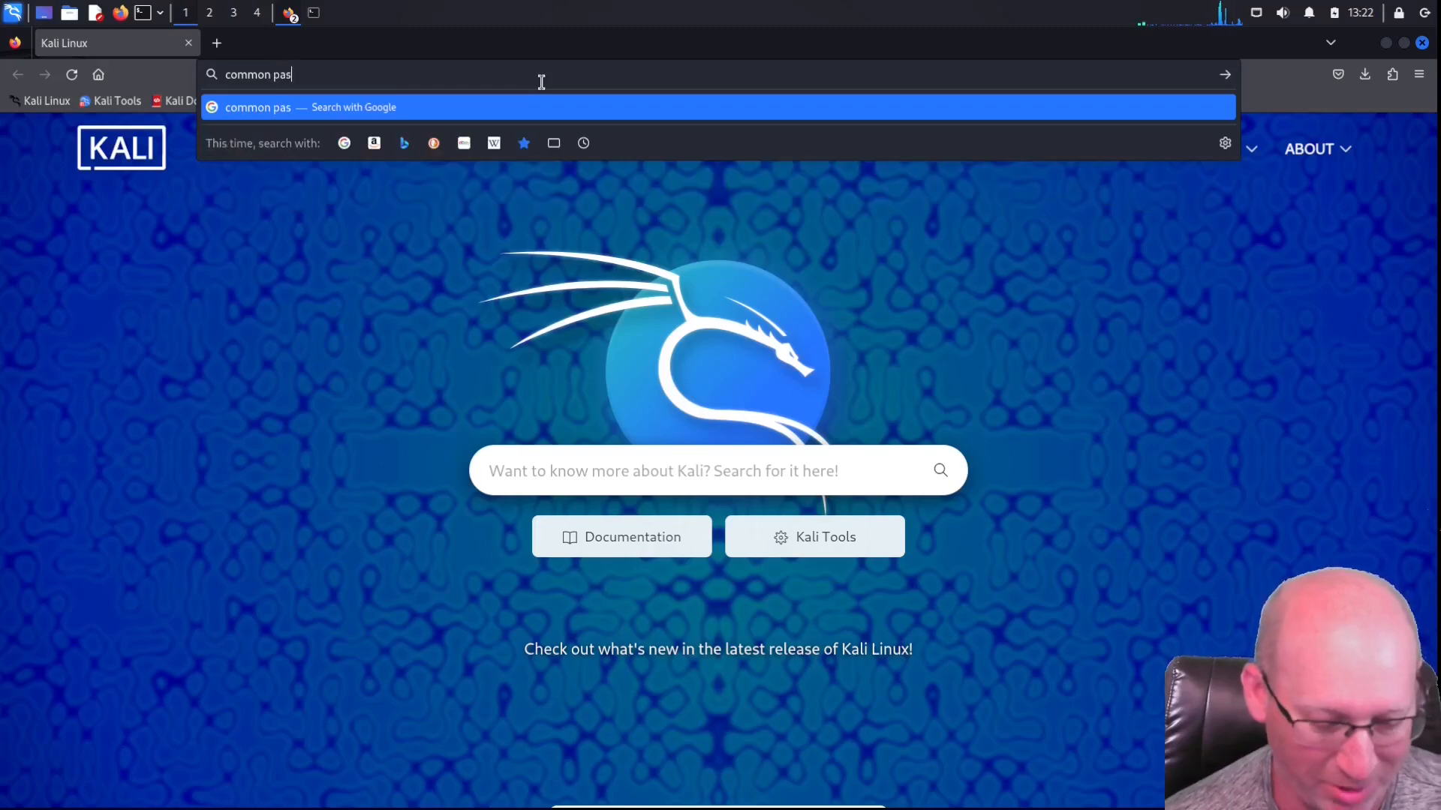
key(Return)
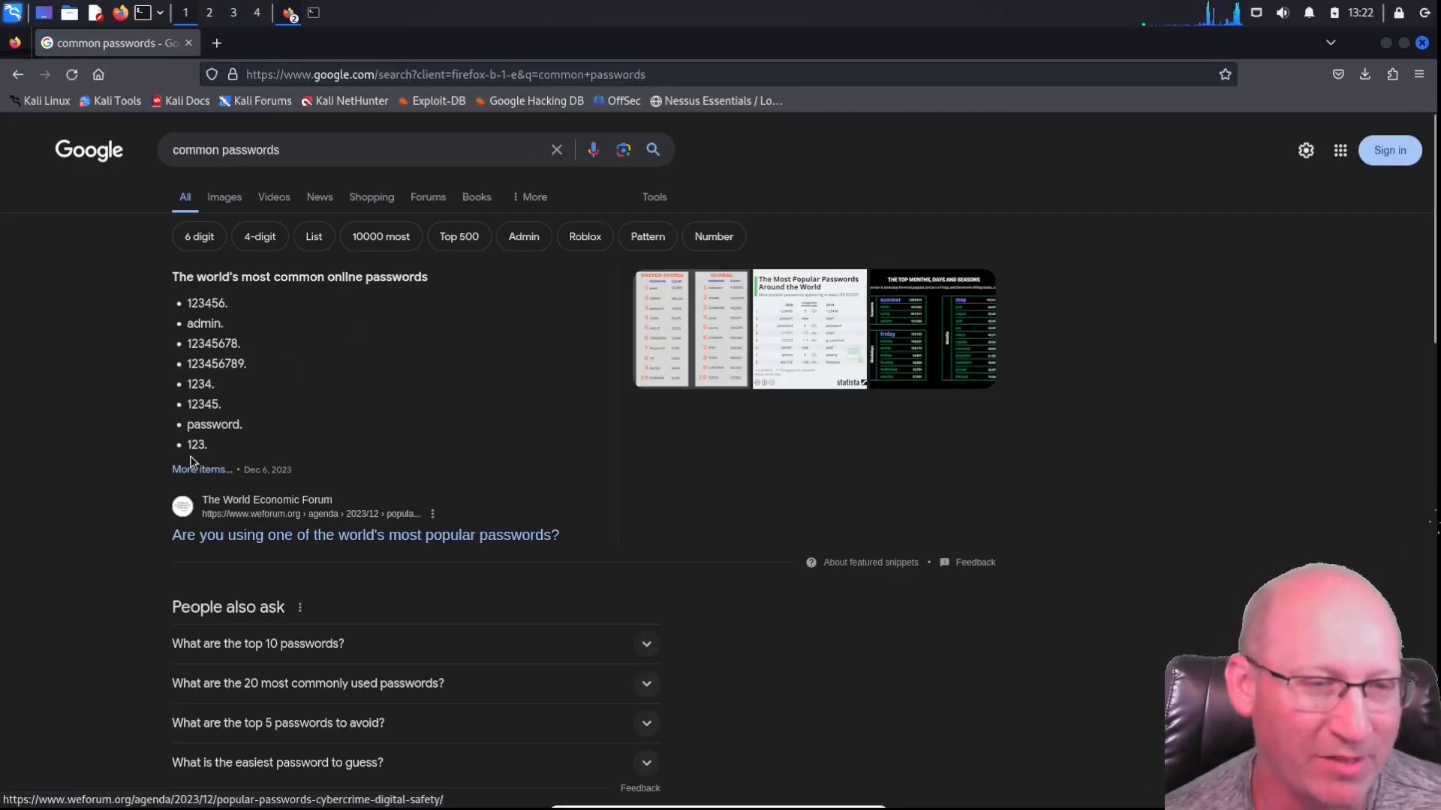
- View the World Economic Forum passwords article and select Admin123 in its list
click(365, 534)
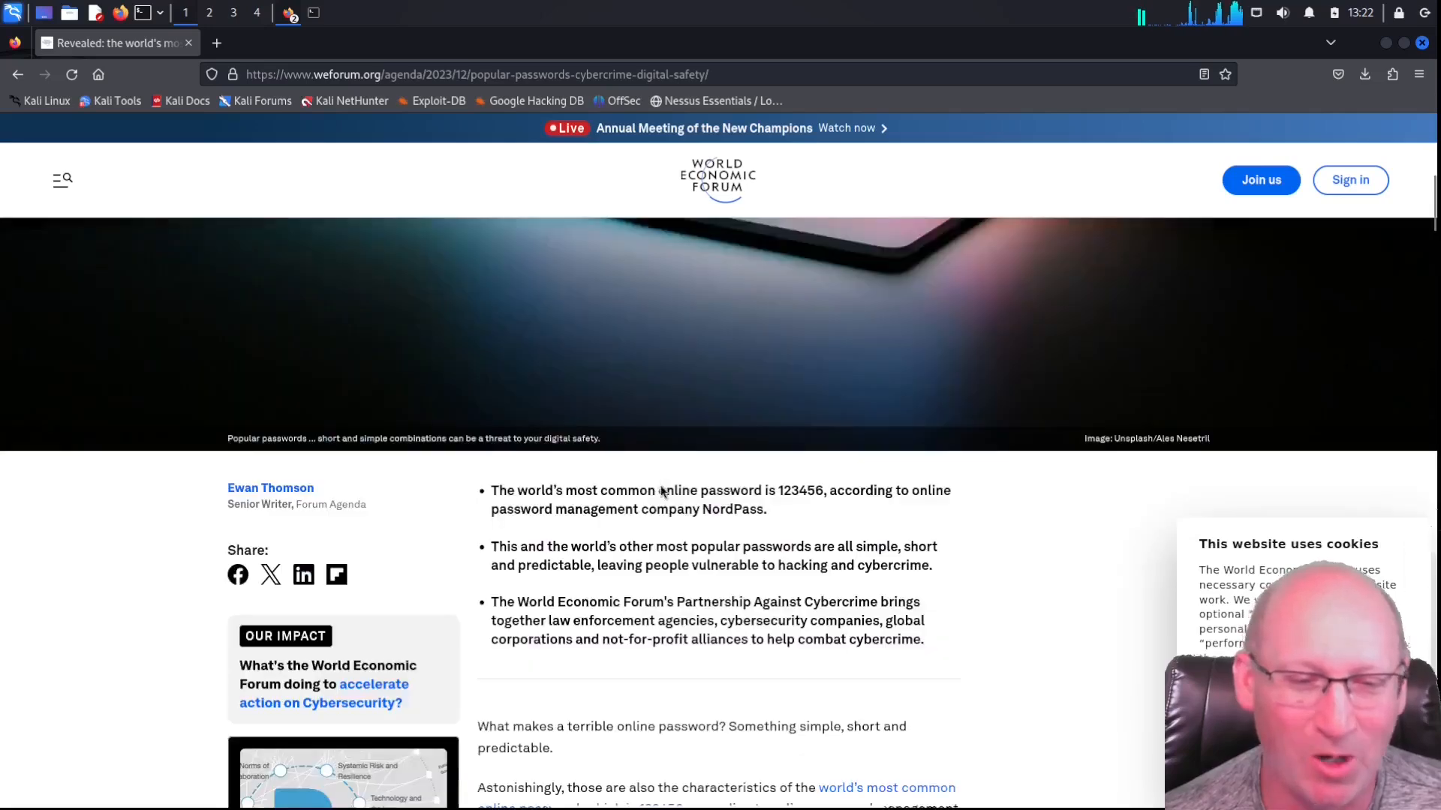
scroll(down, 3)
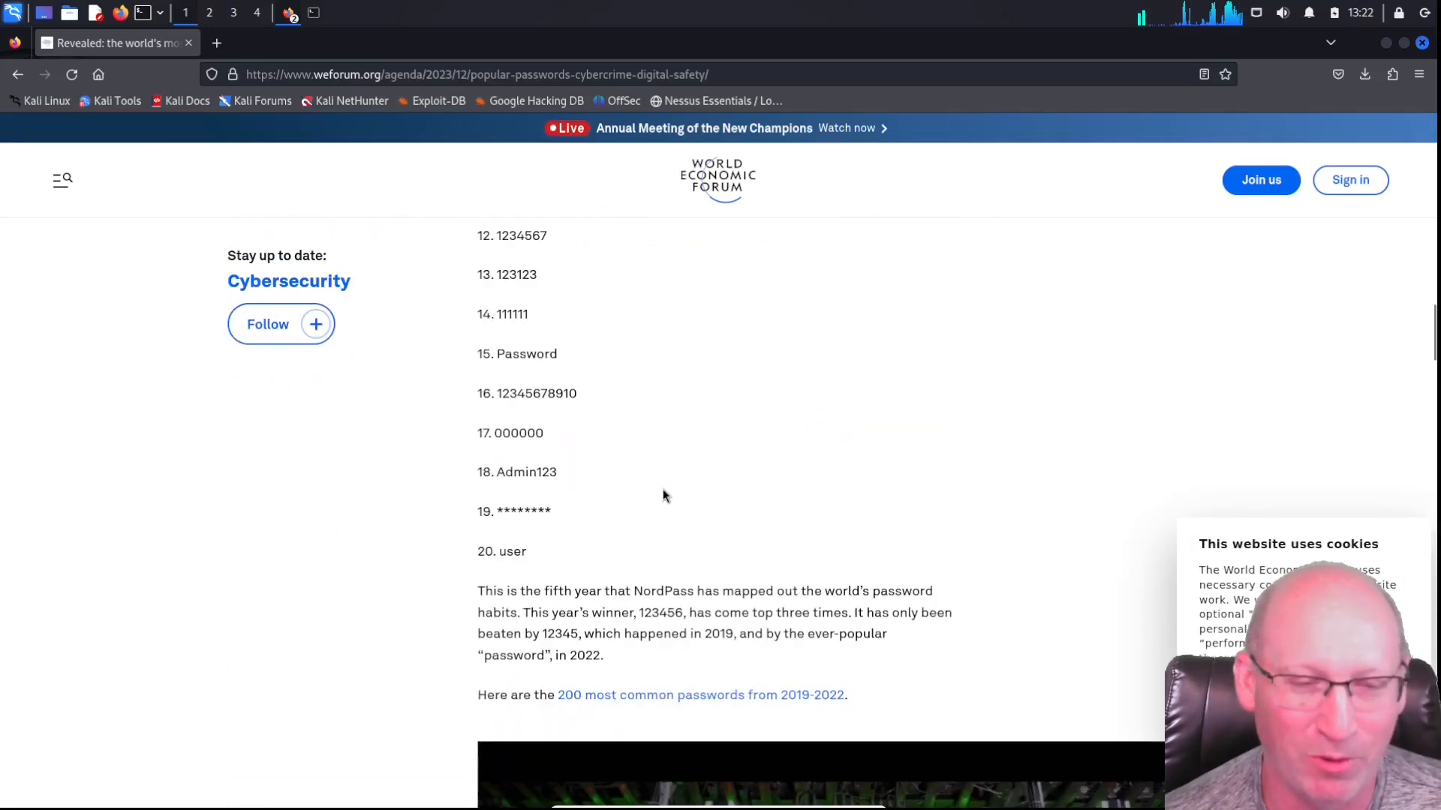
mouse_move(572, 494)
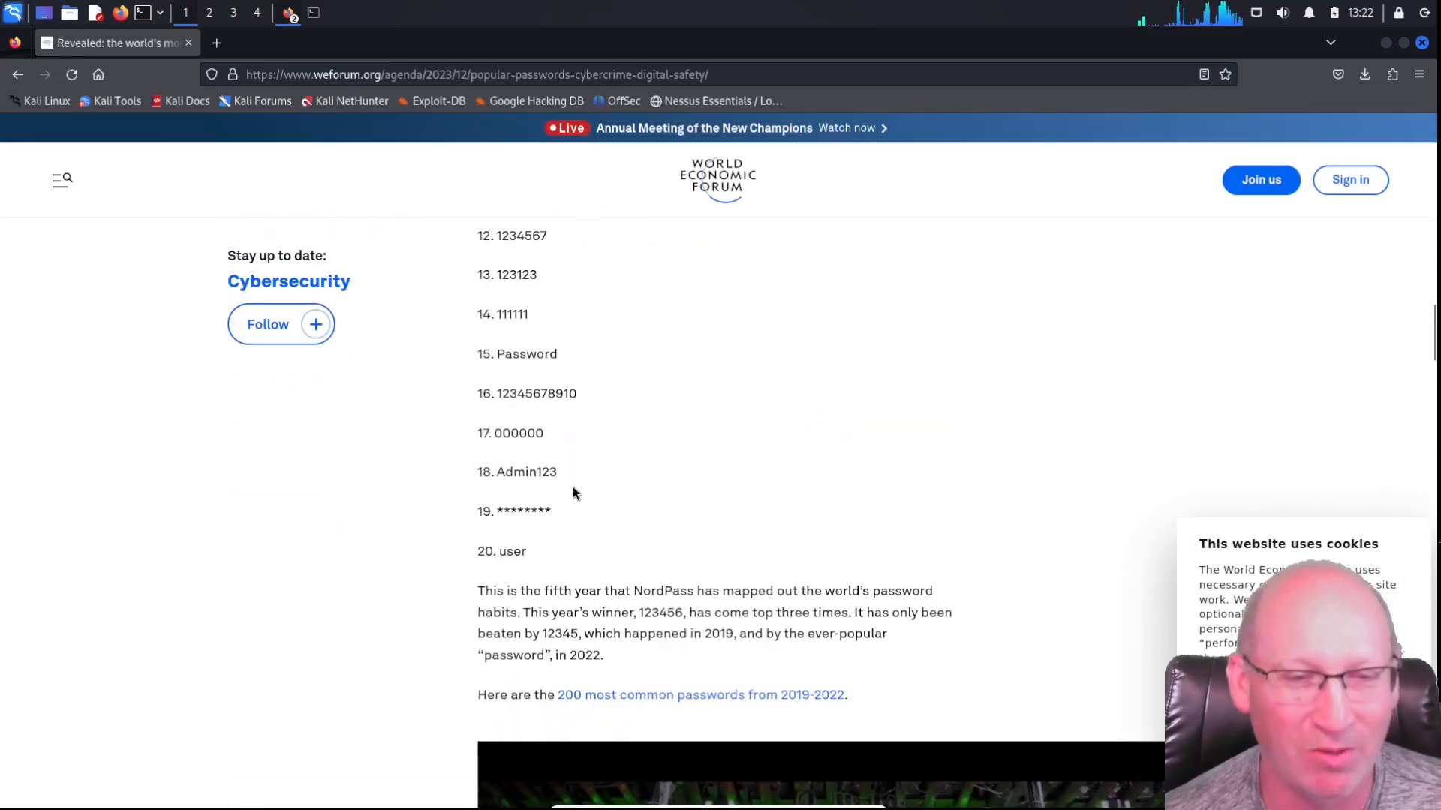
double_click(526, 471)
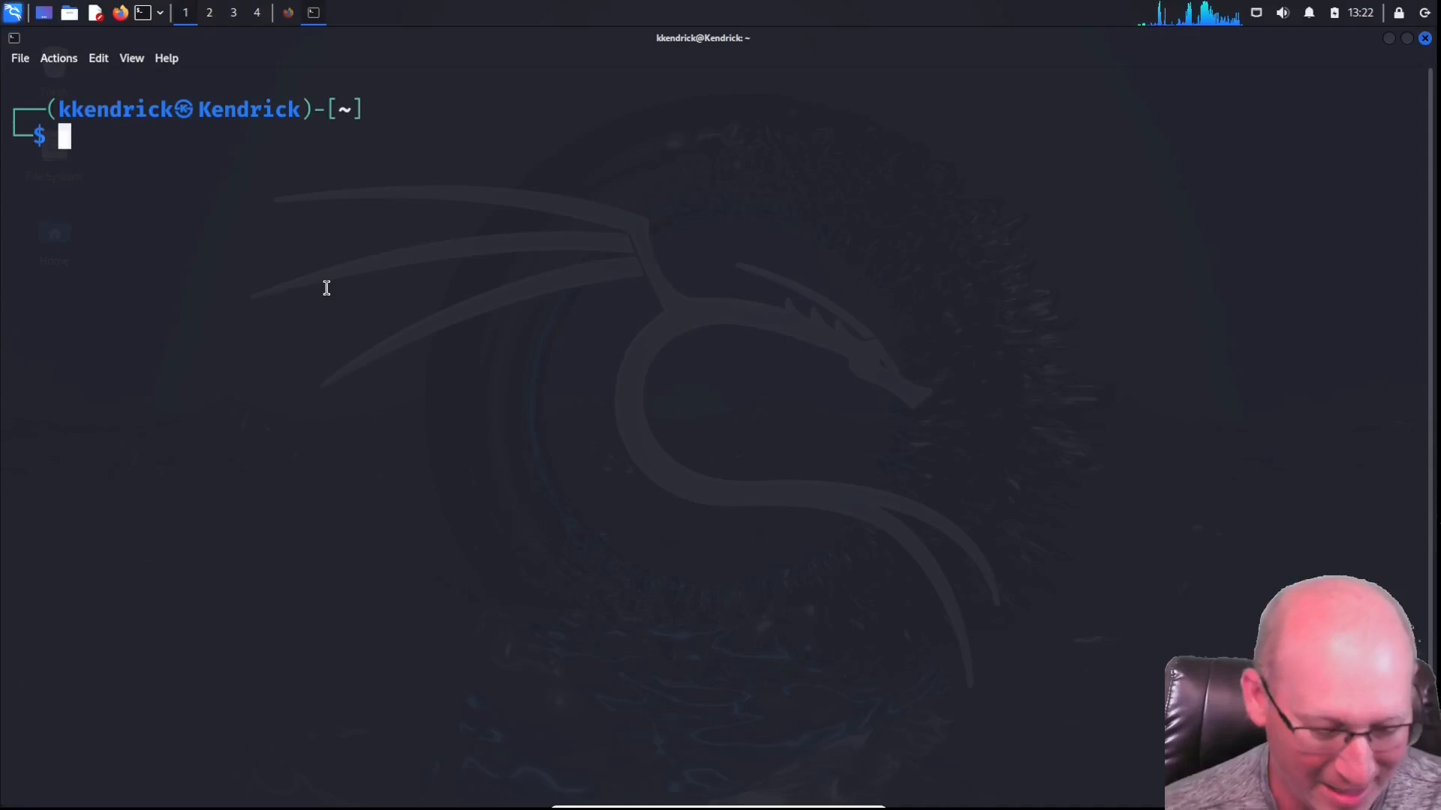
text(echo -n "password123" | sha256sum)
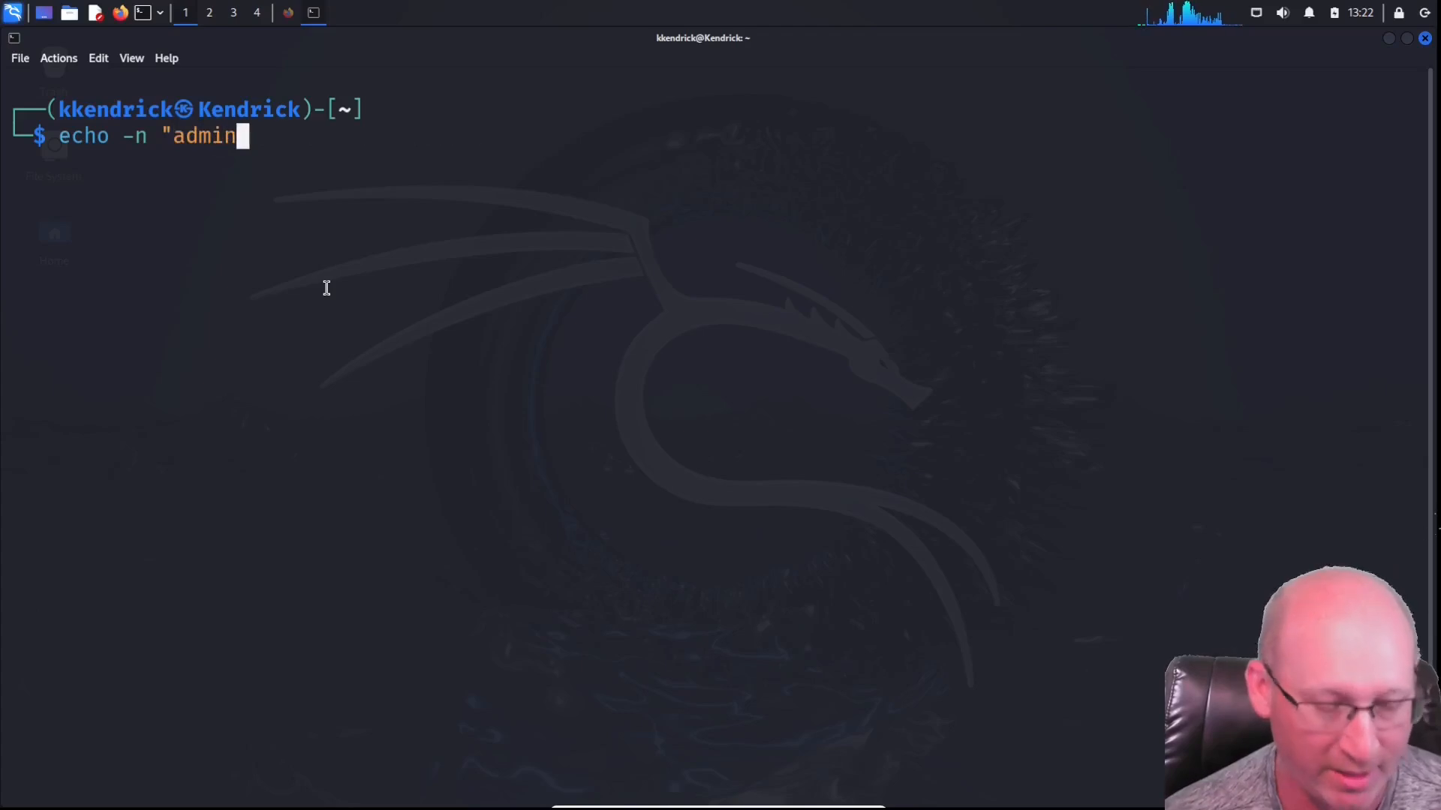
text(123" |)
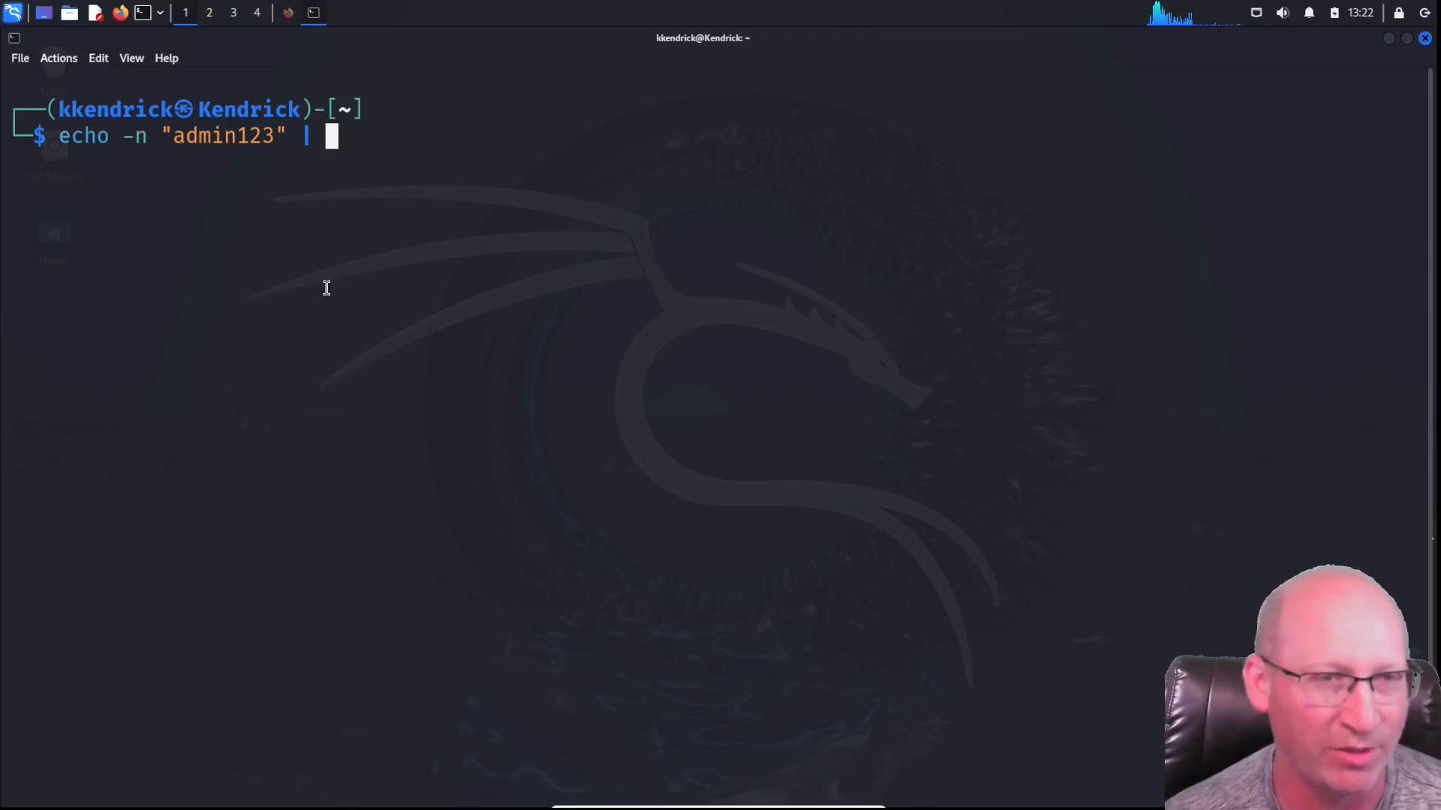
text(sha)
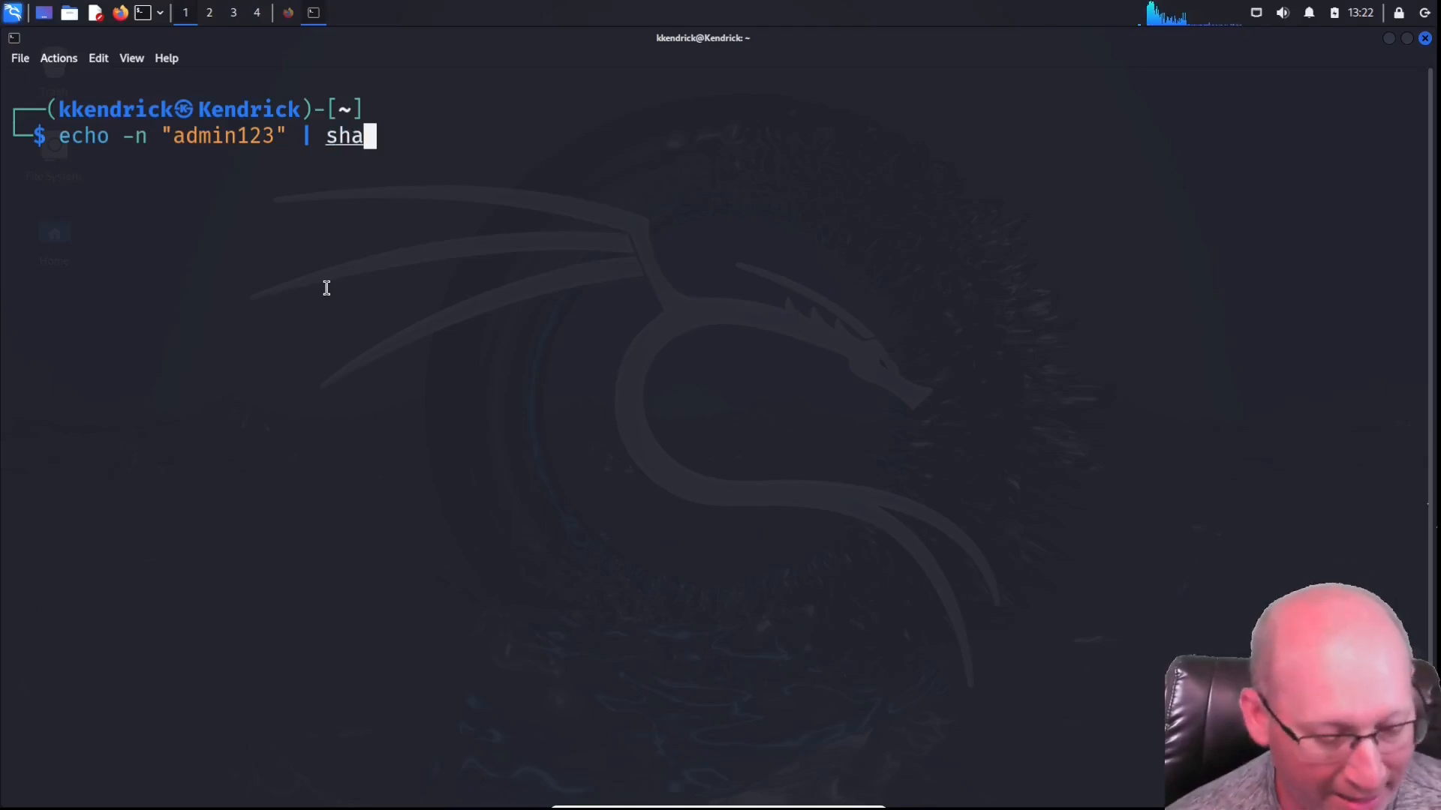
text(256)
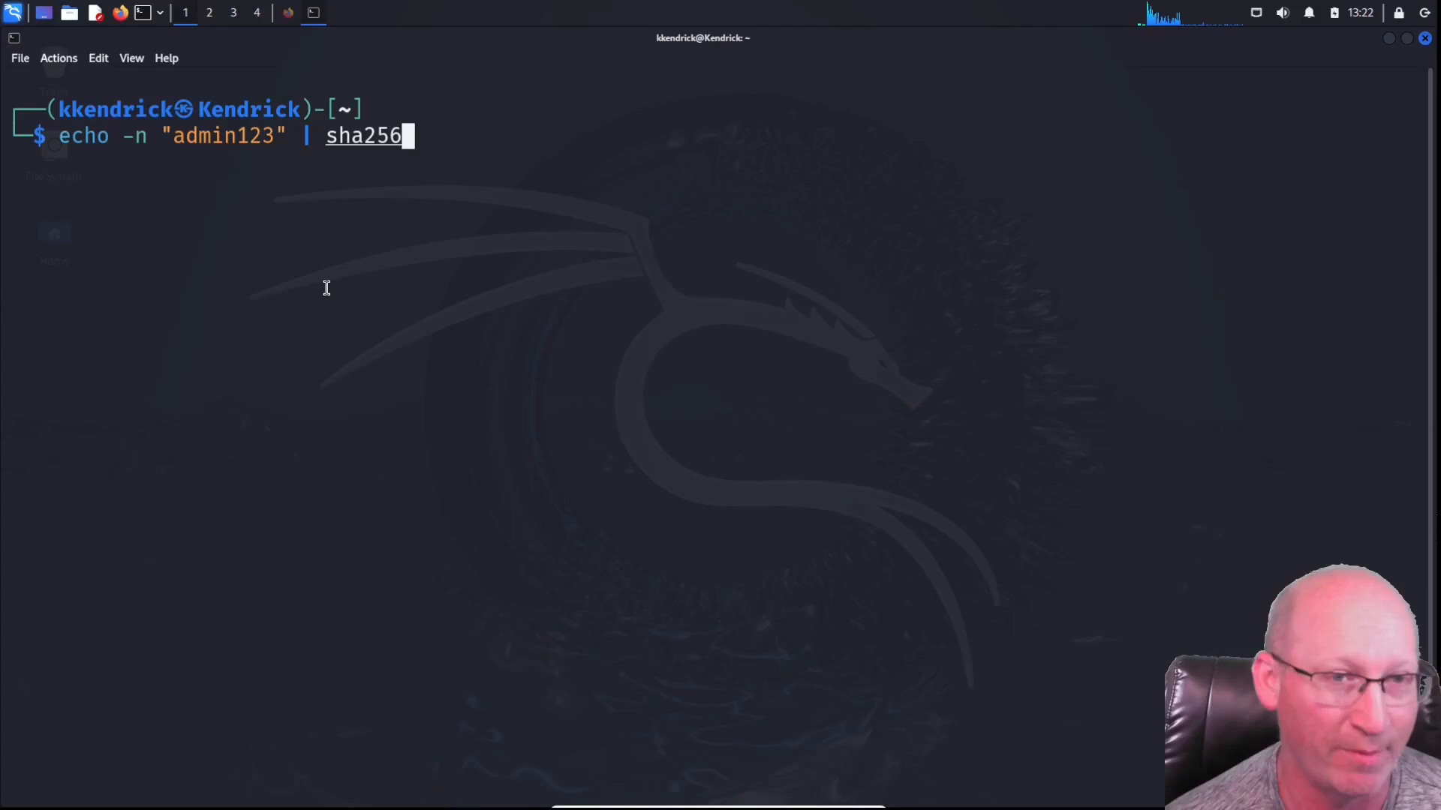
text(s)
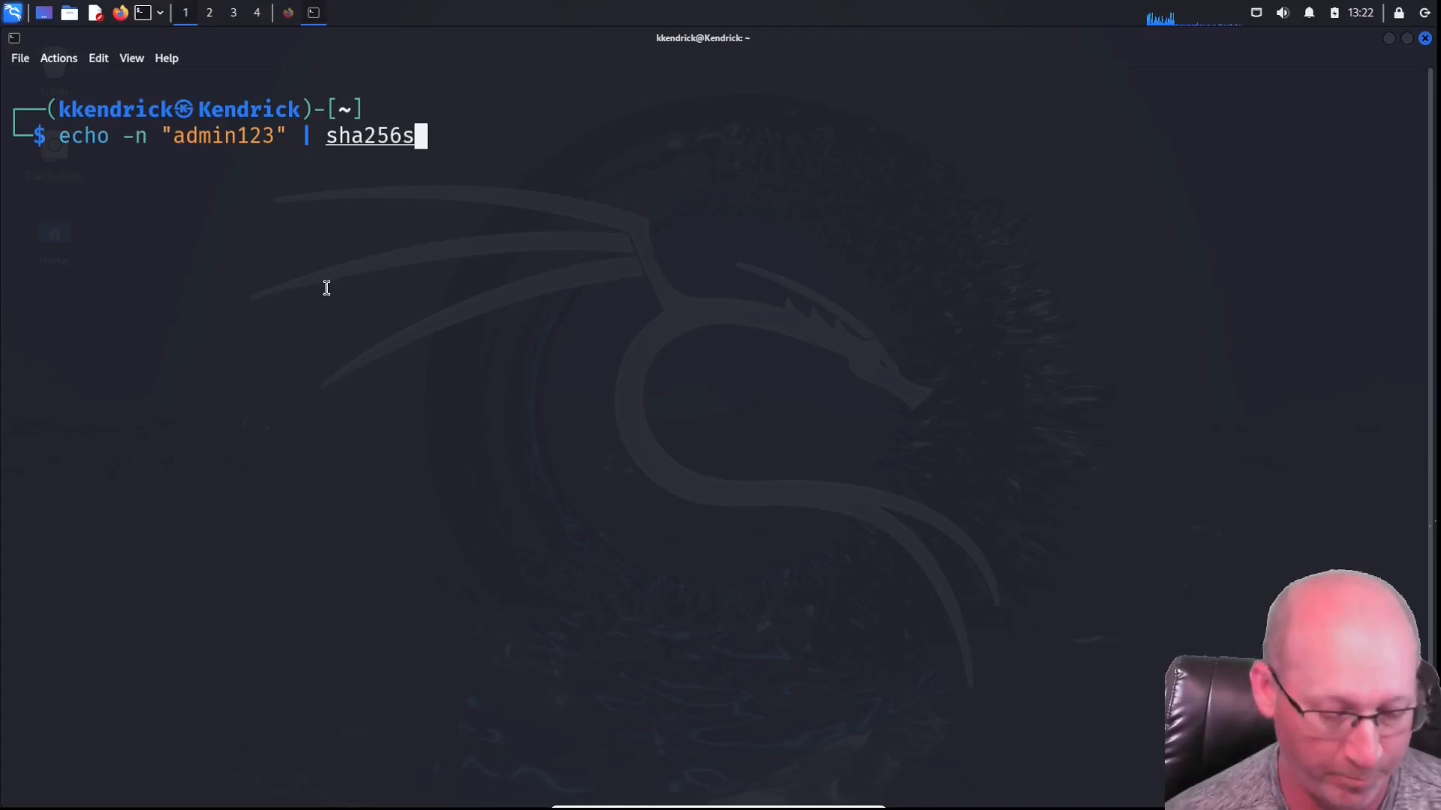
text(um)
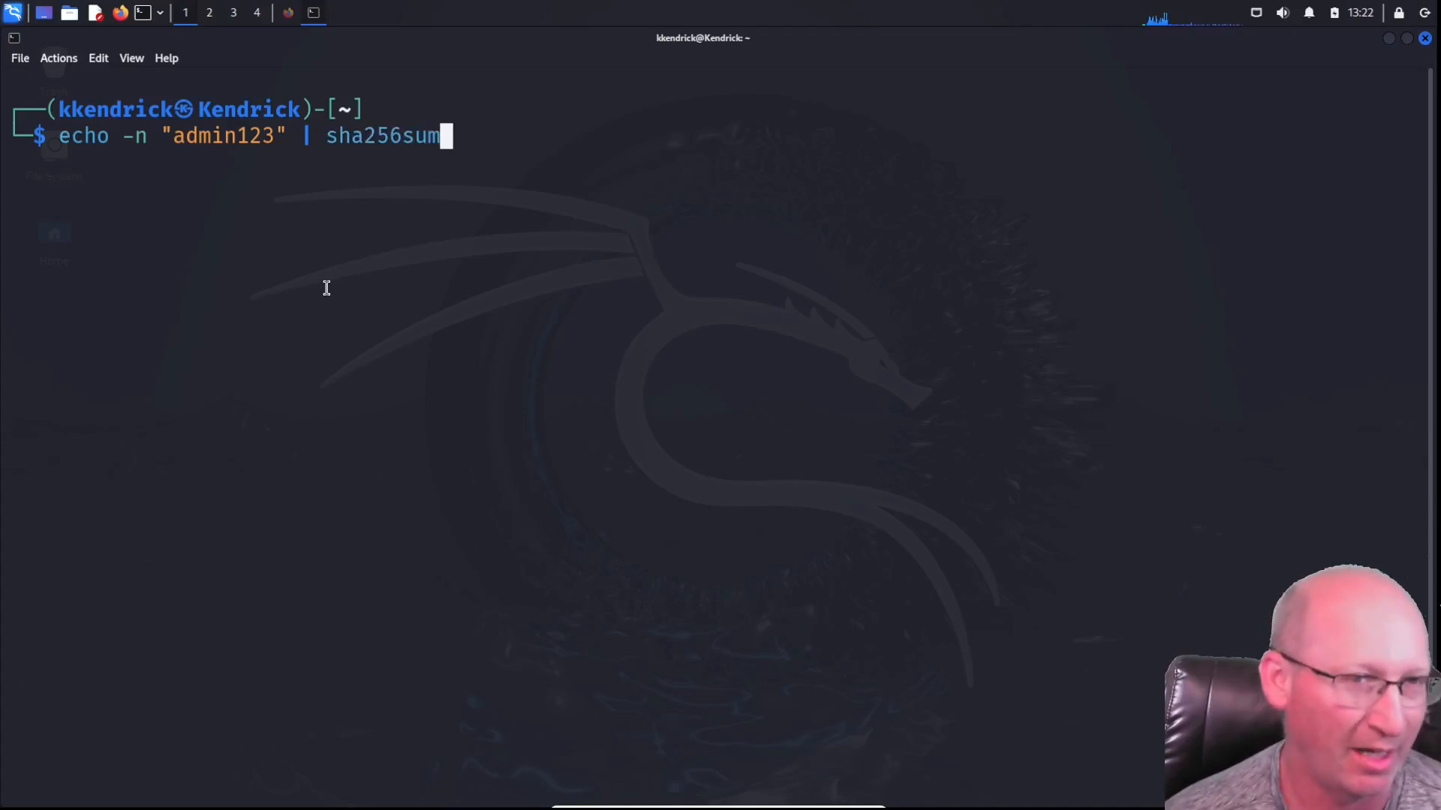
key(Return)
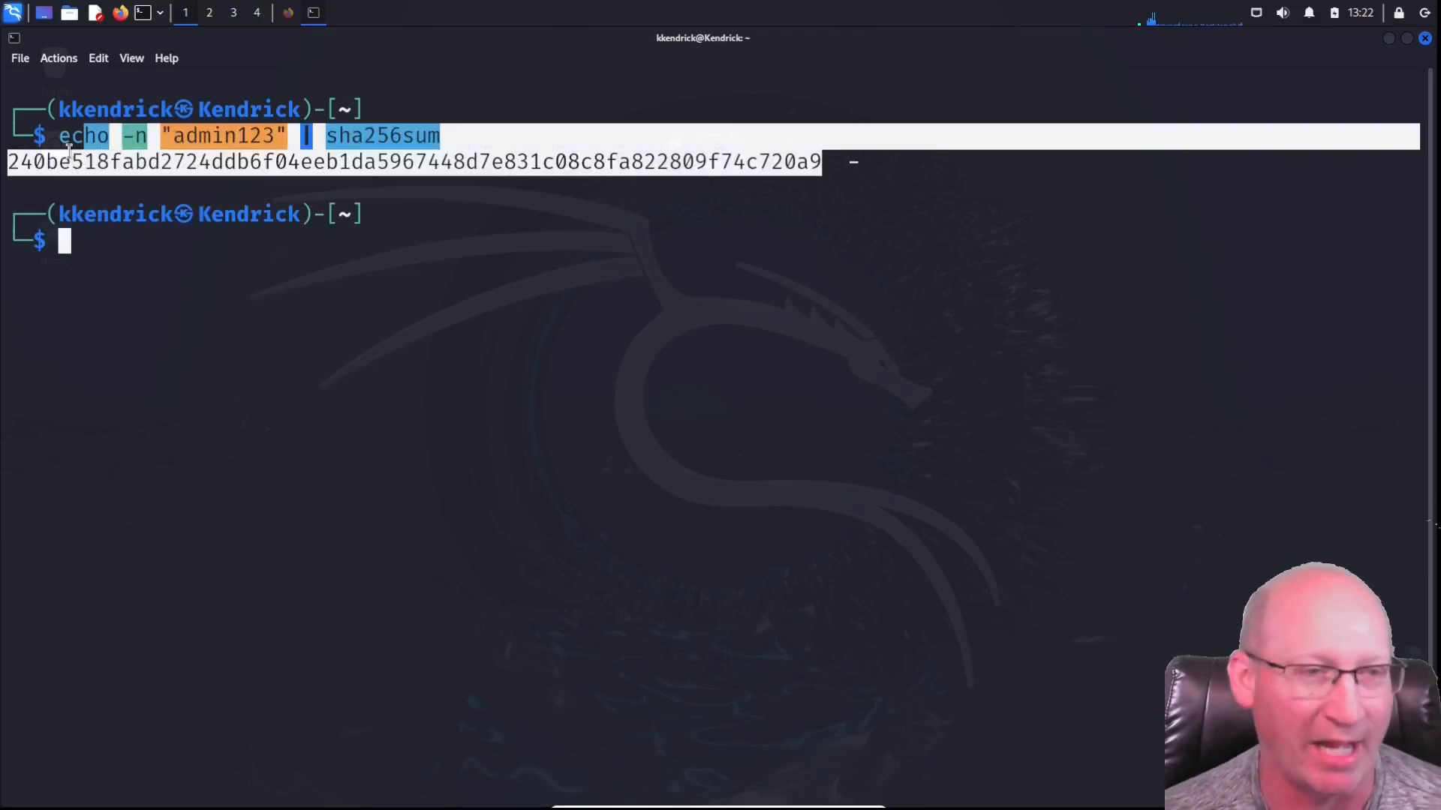
- Copy the printed hash 240be518… to the clipboard
right_click(368, 162)
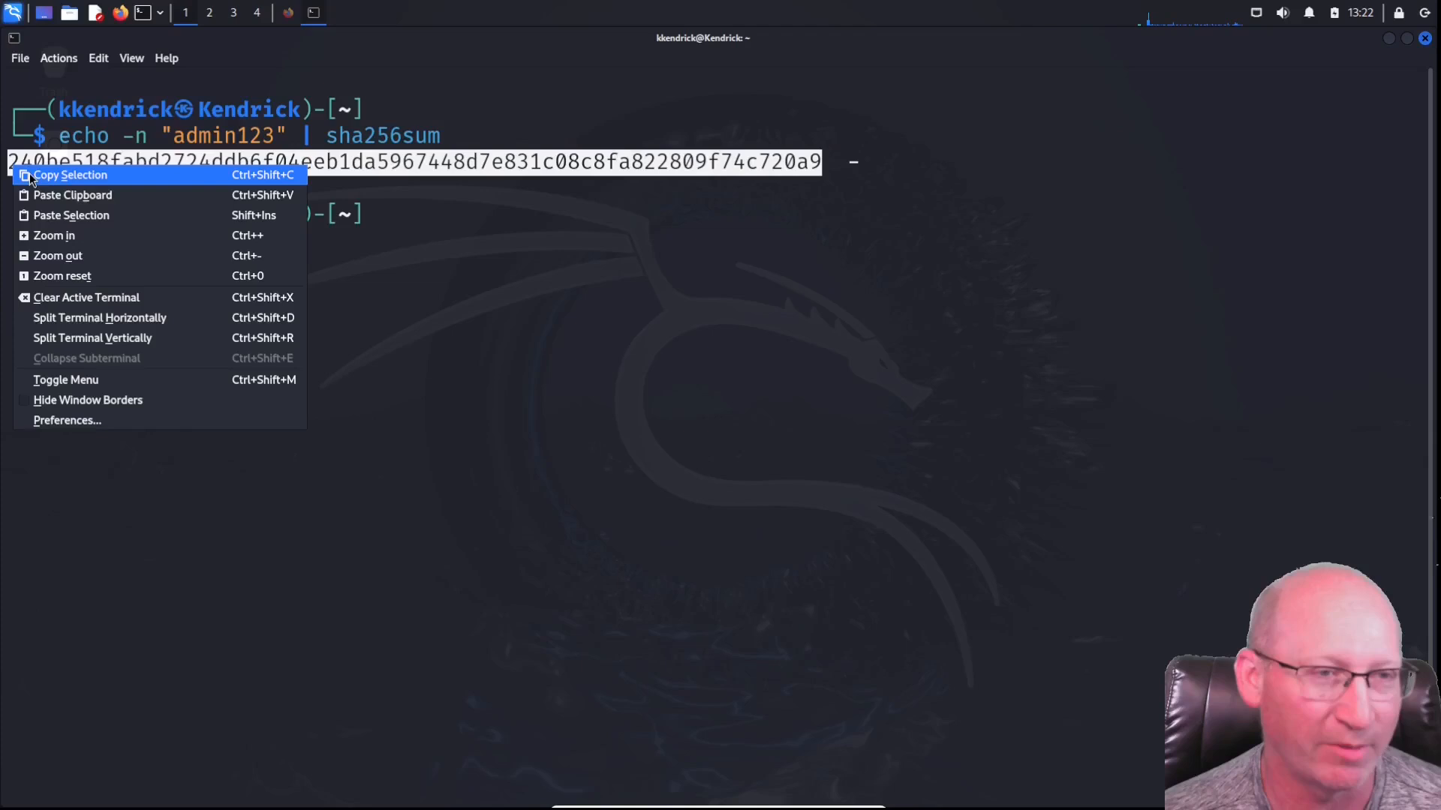
click(71, 174)
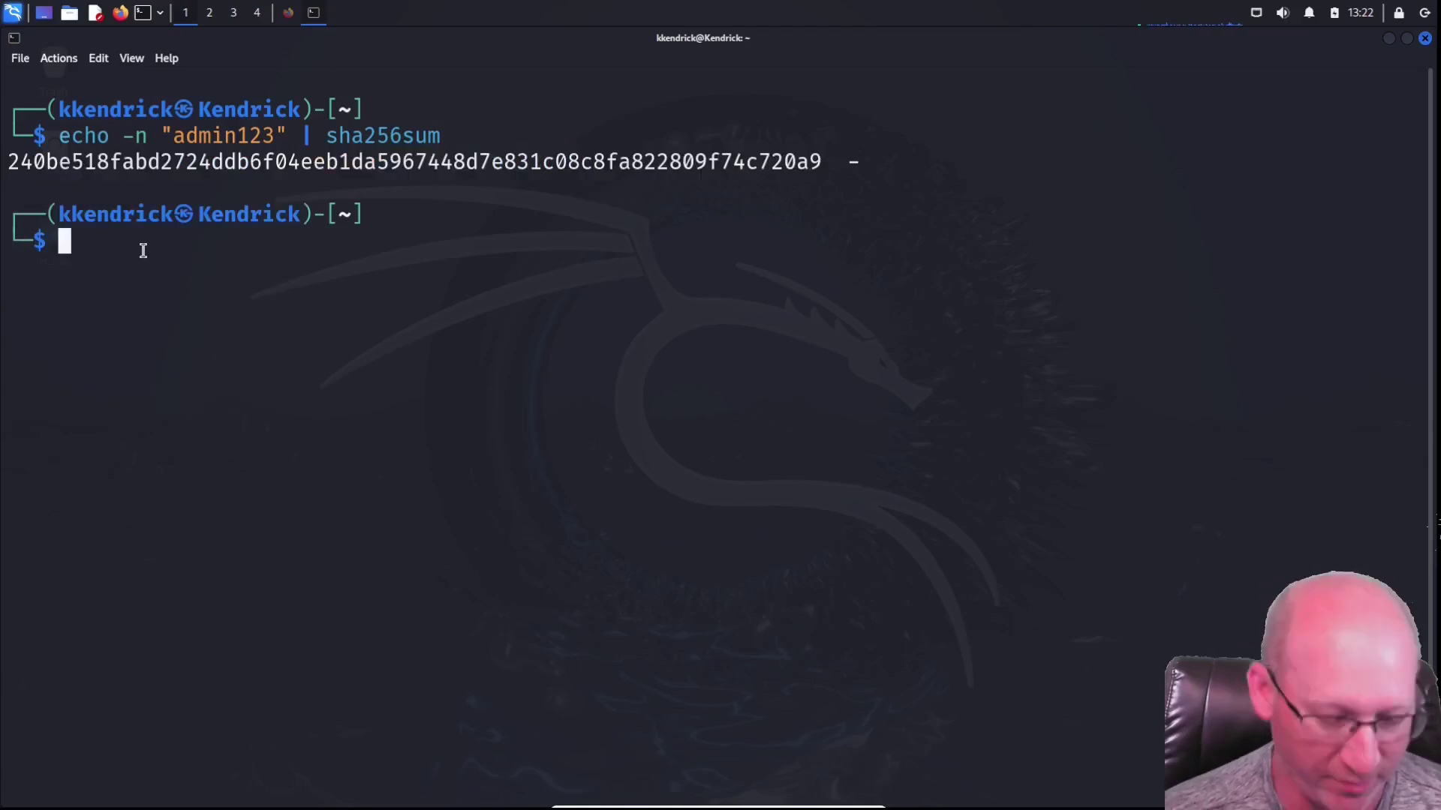
text(leafpad usernames.txt)
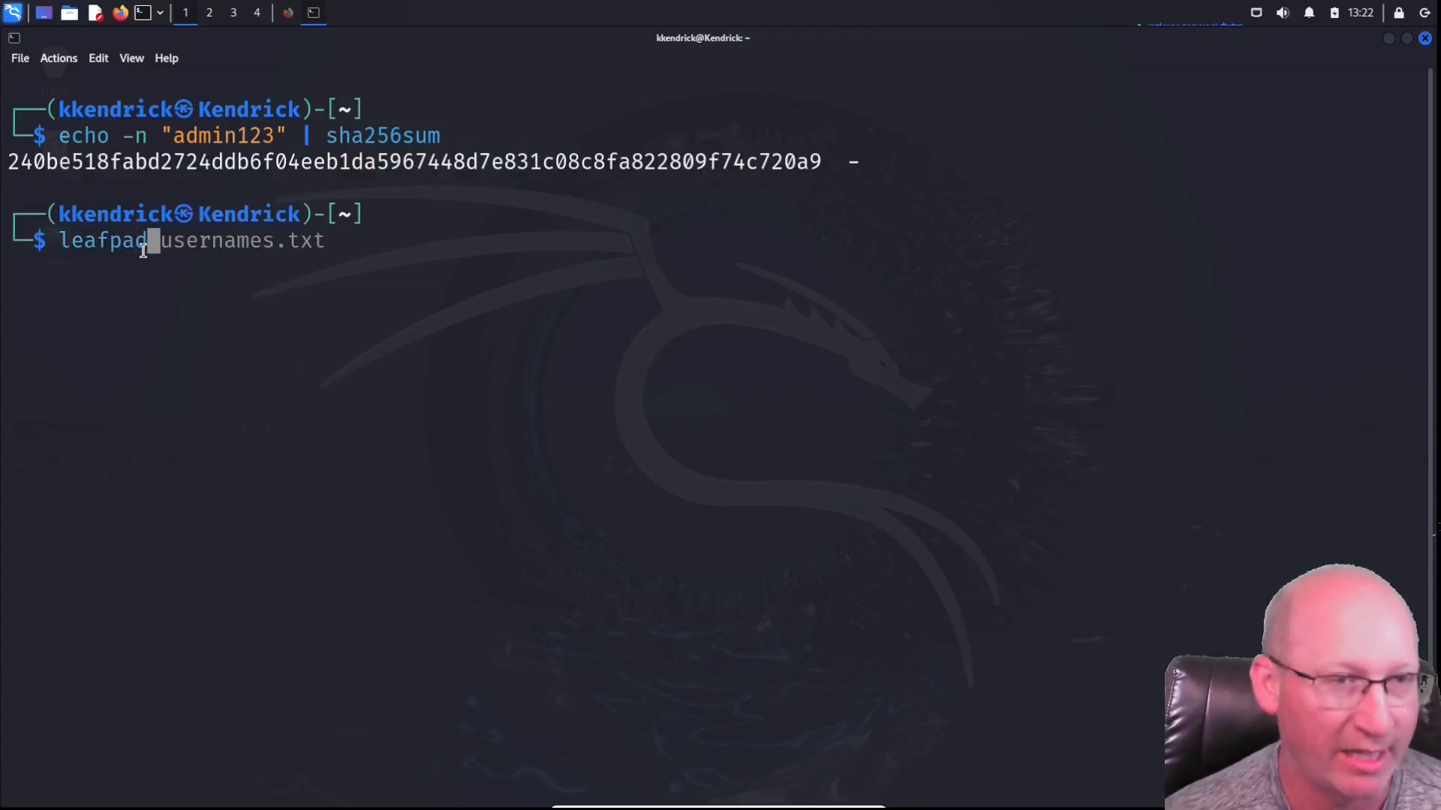
text(password)
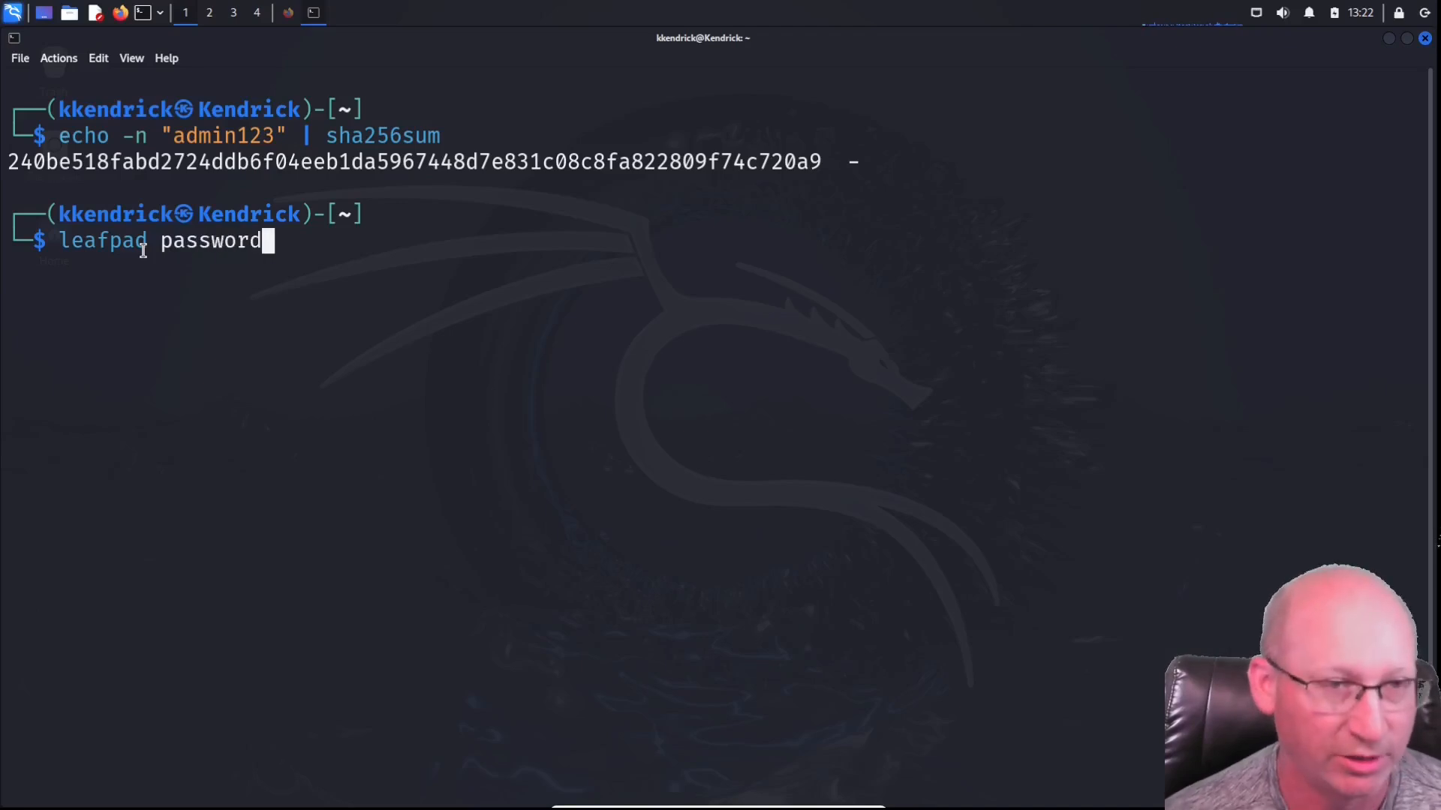
key(Return)
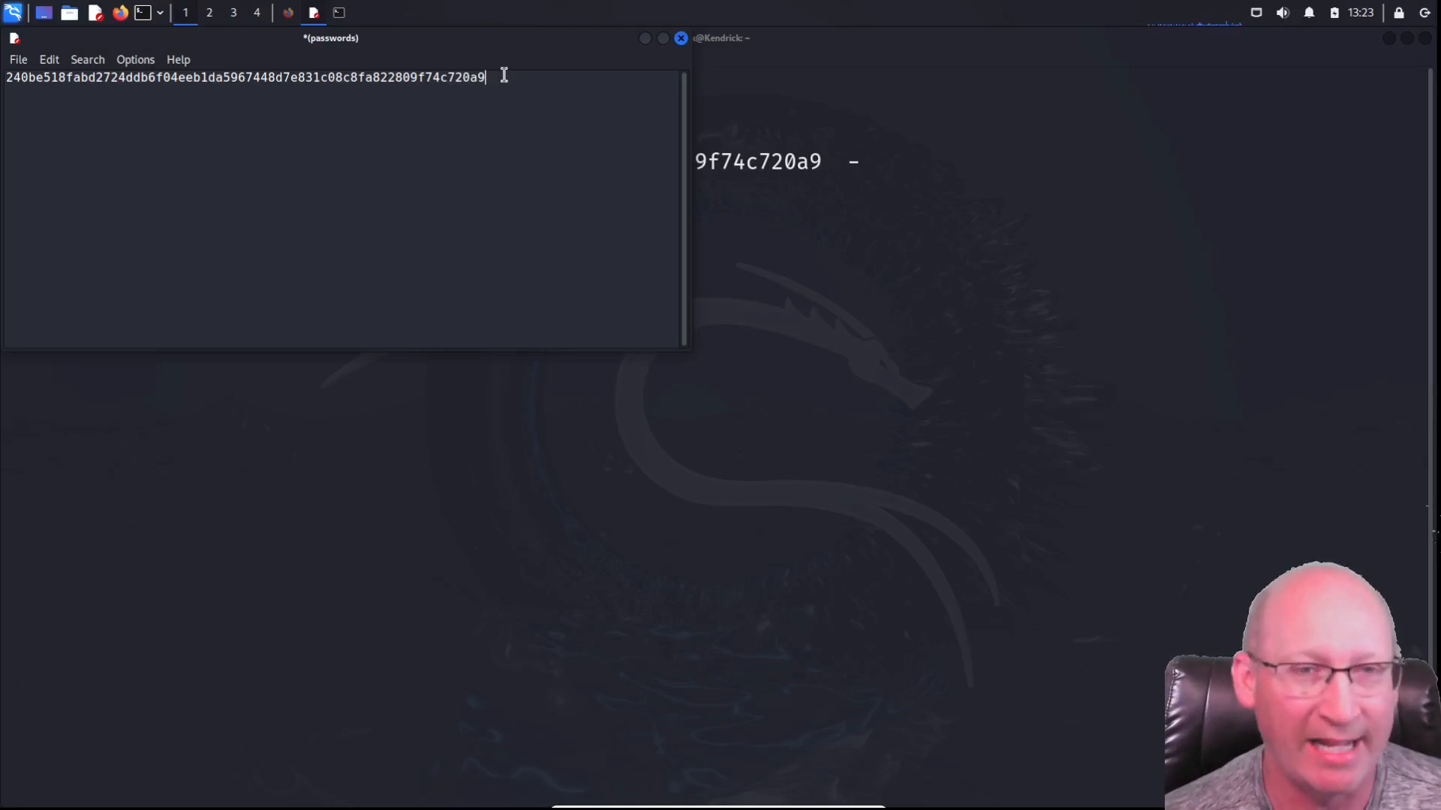
key(Return)
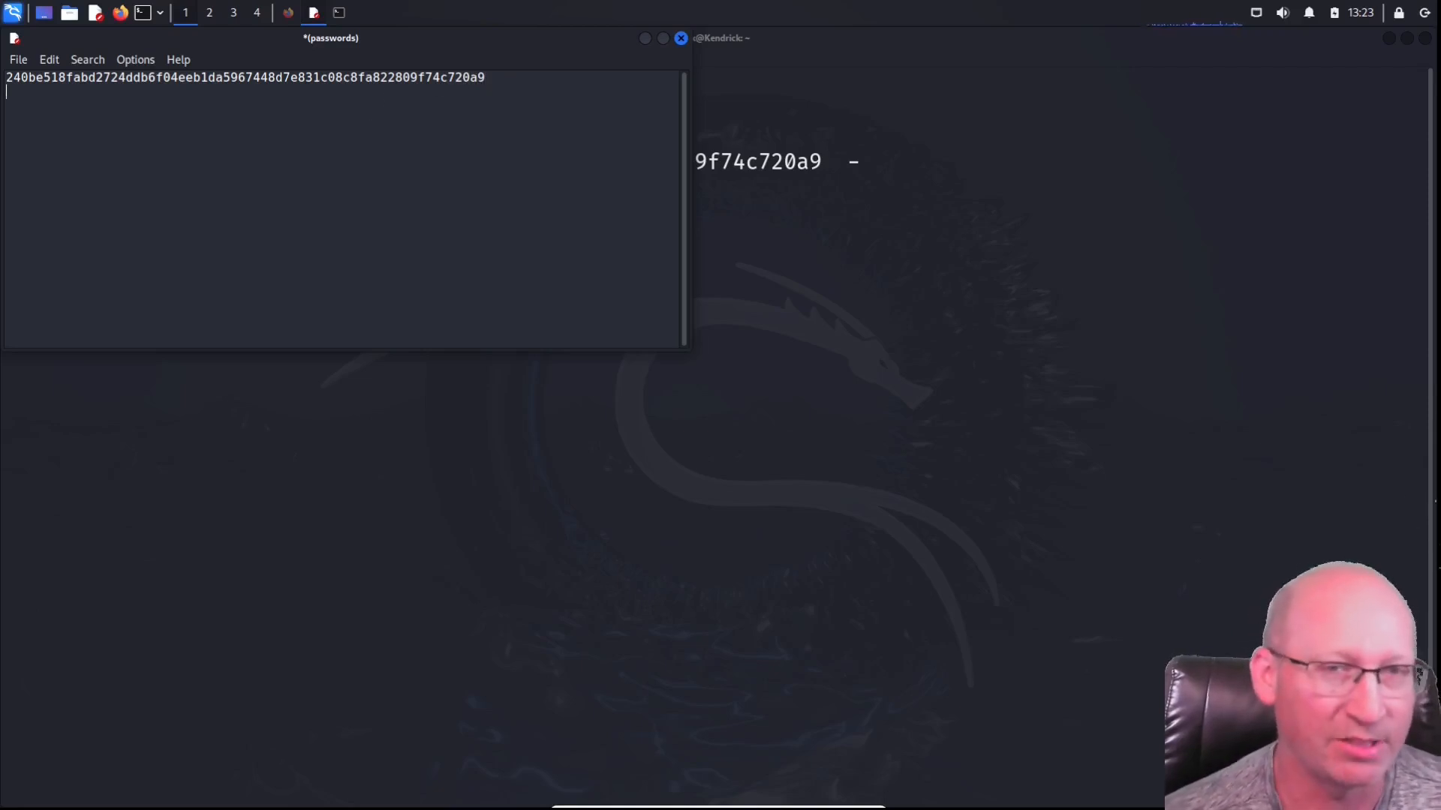
click(16, 59)
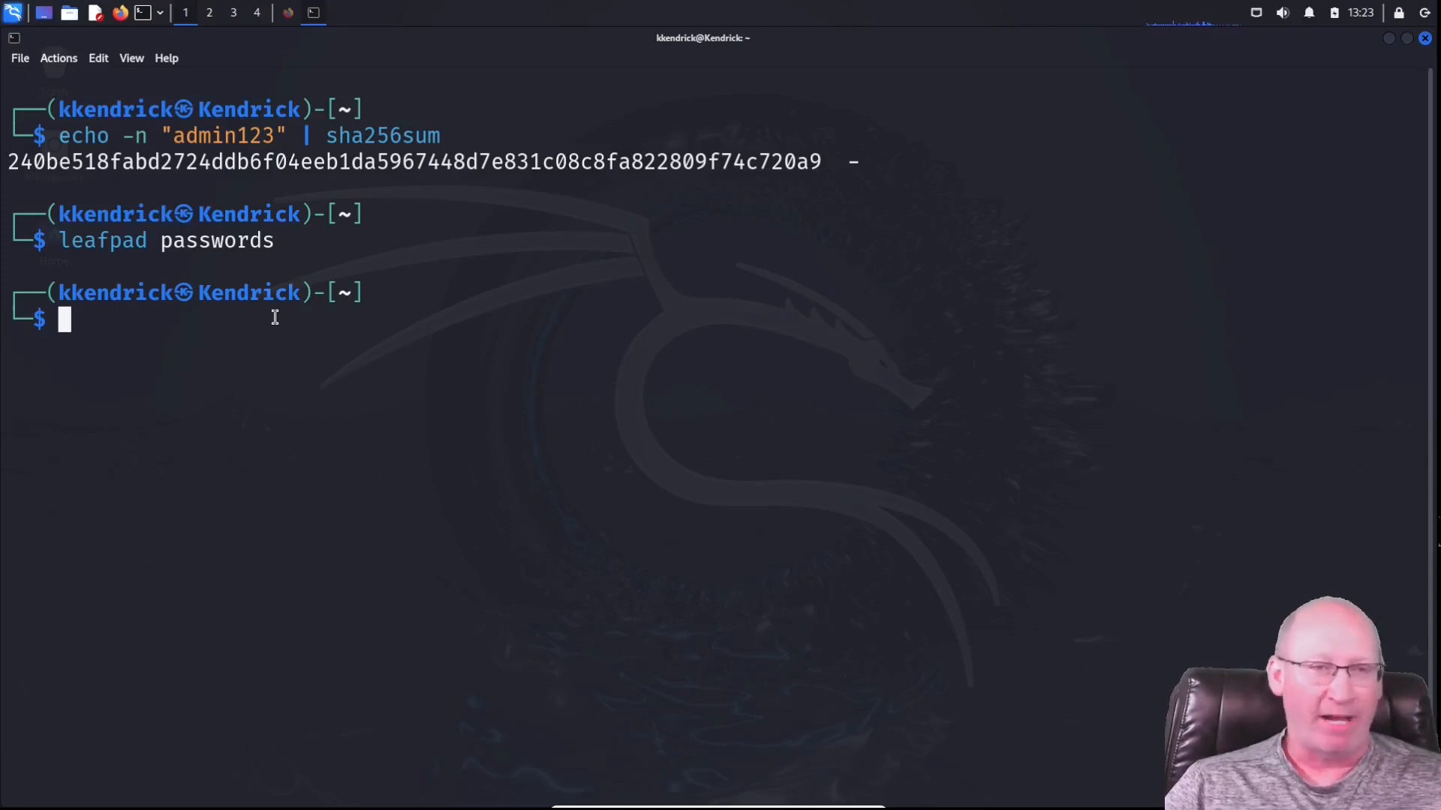
key(Up)
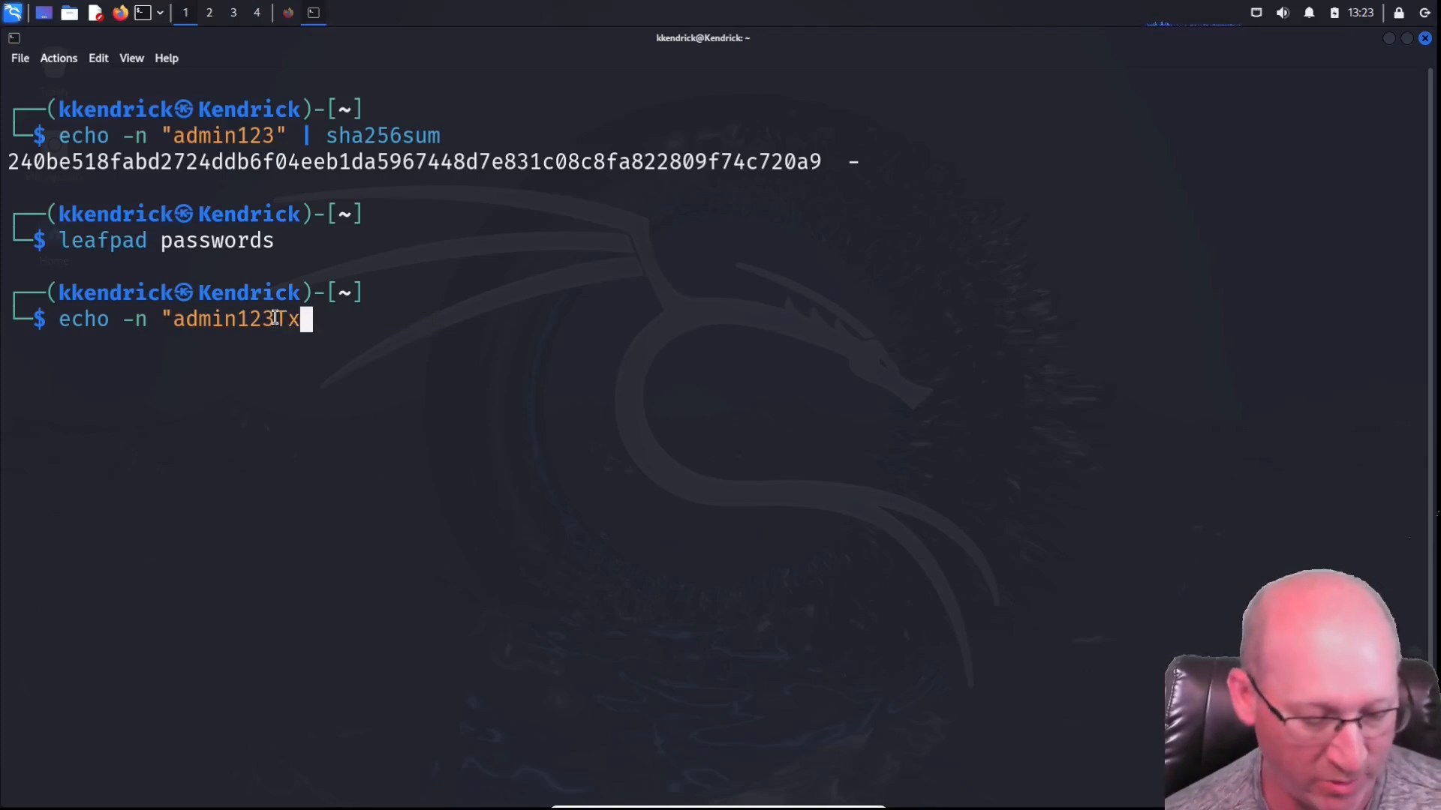
text(21)
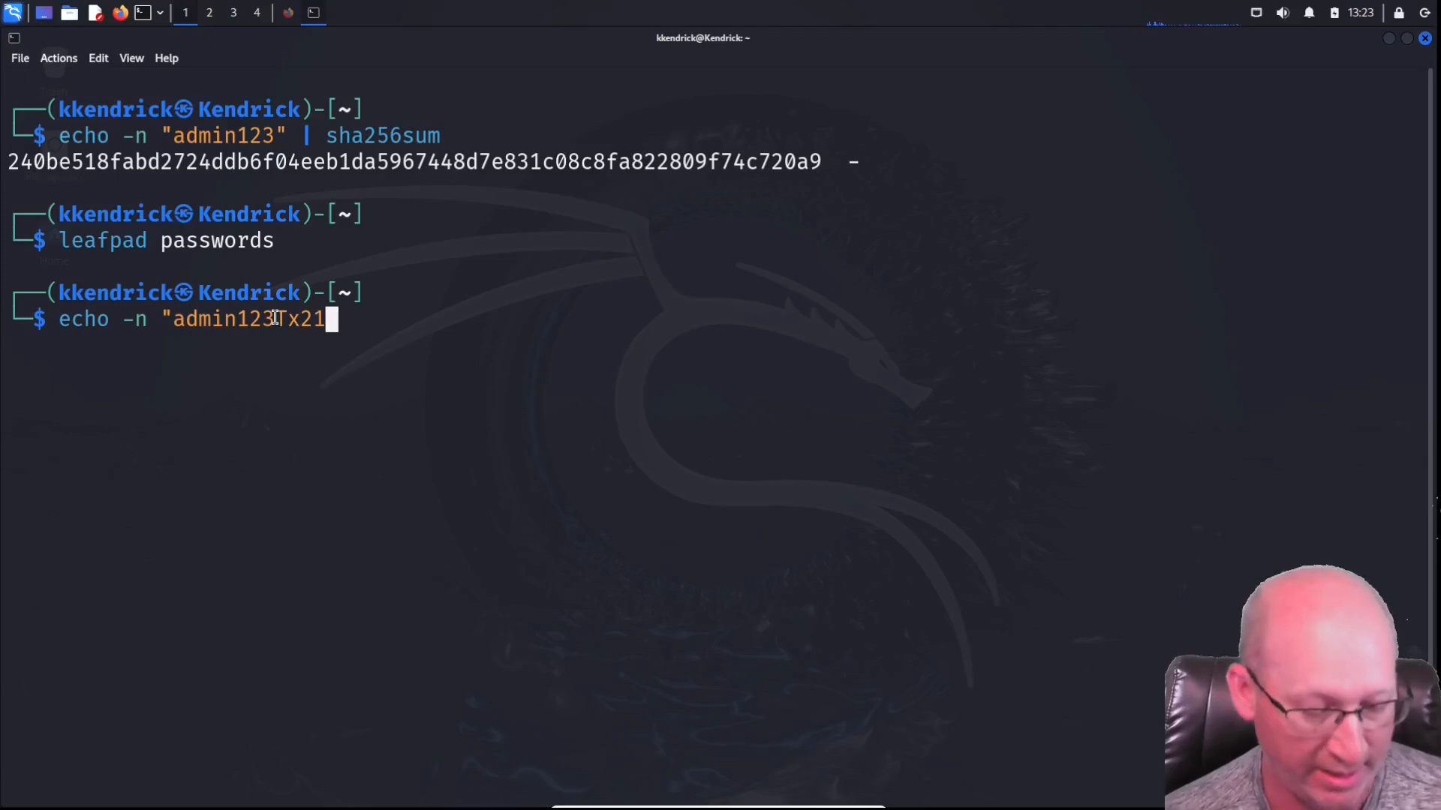
text(!a)
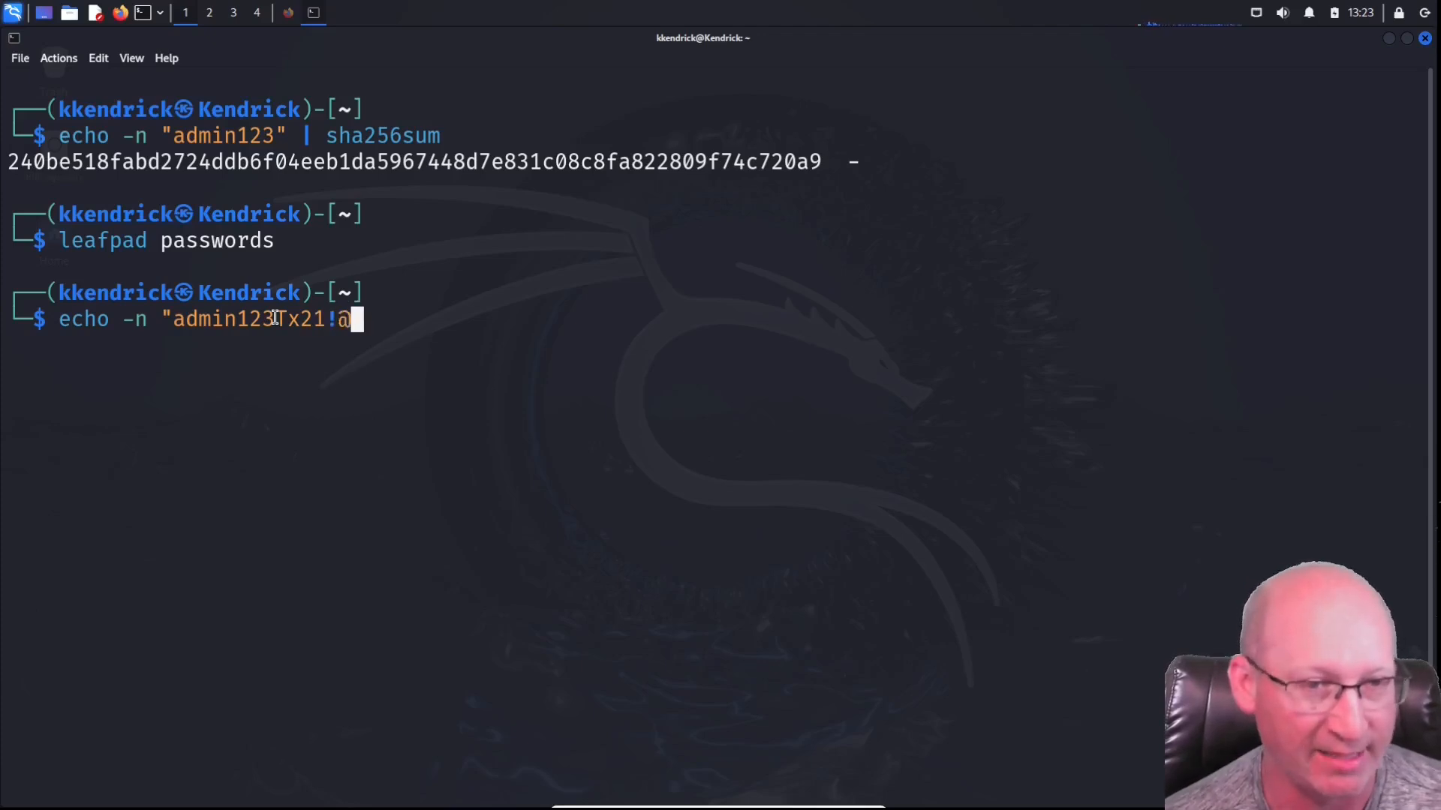
text(" | m)
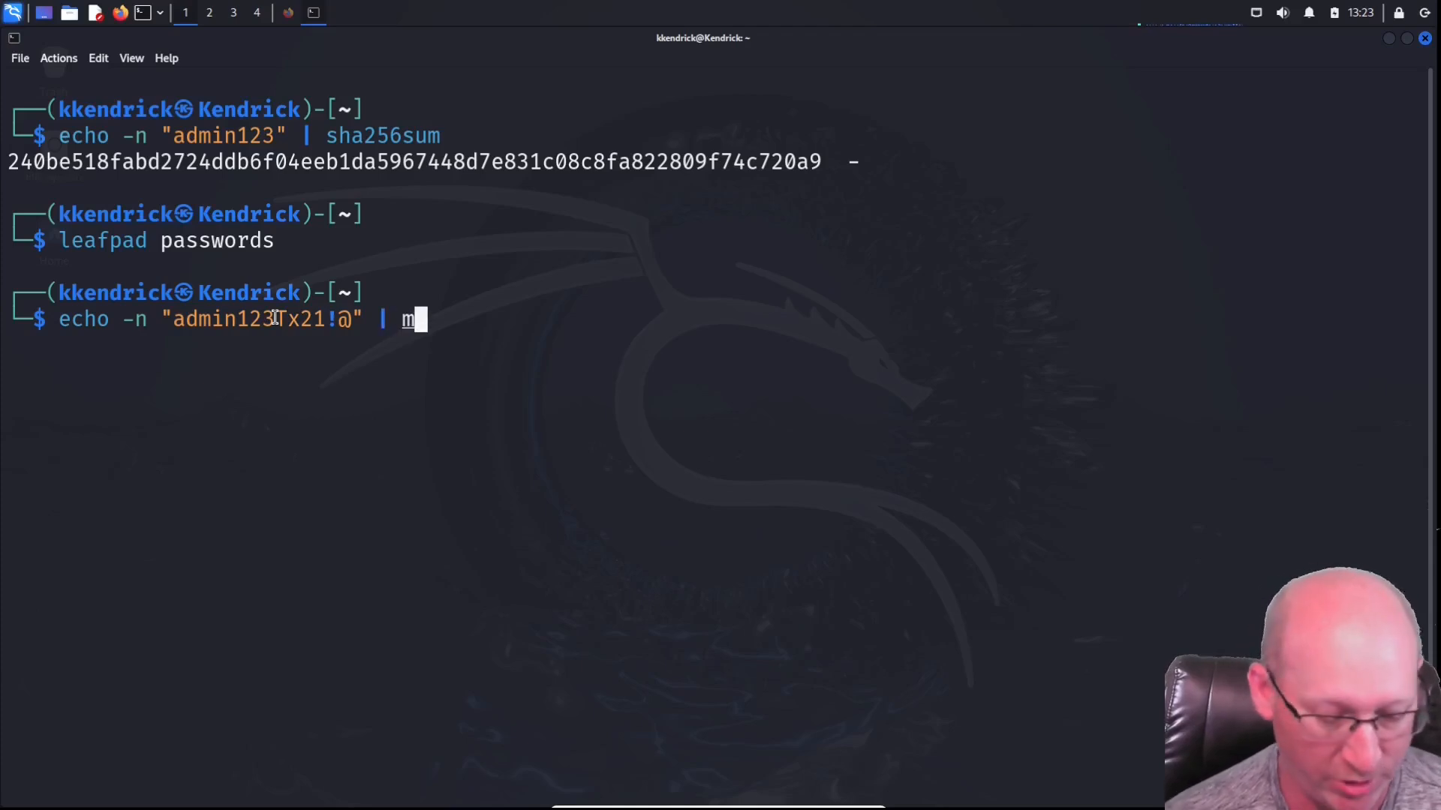
text(d5sum)
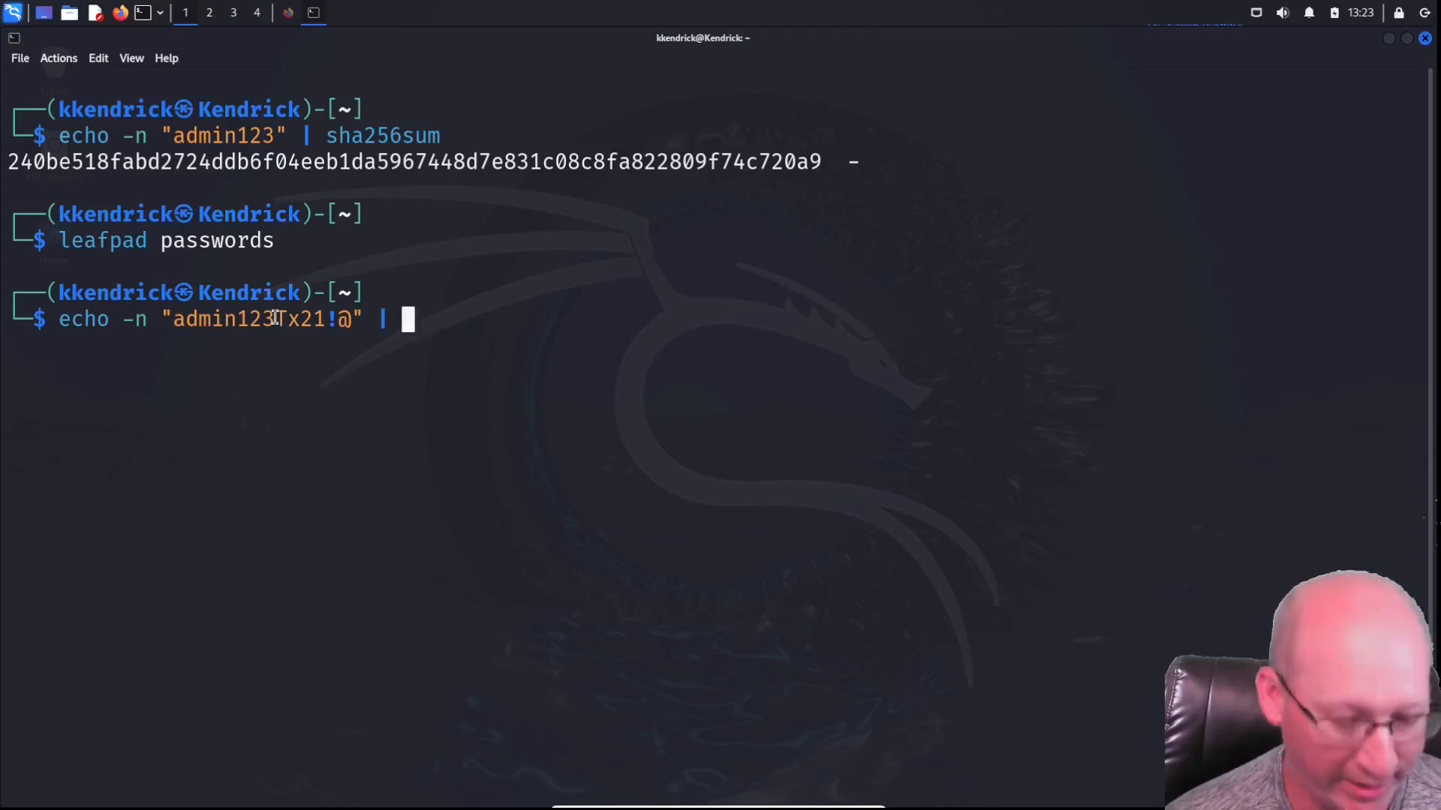
text(sha256)
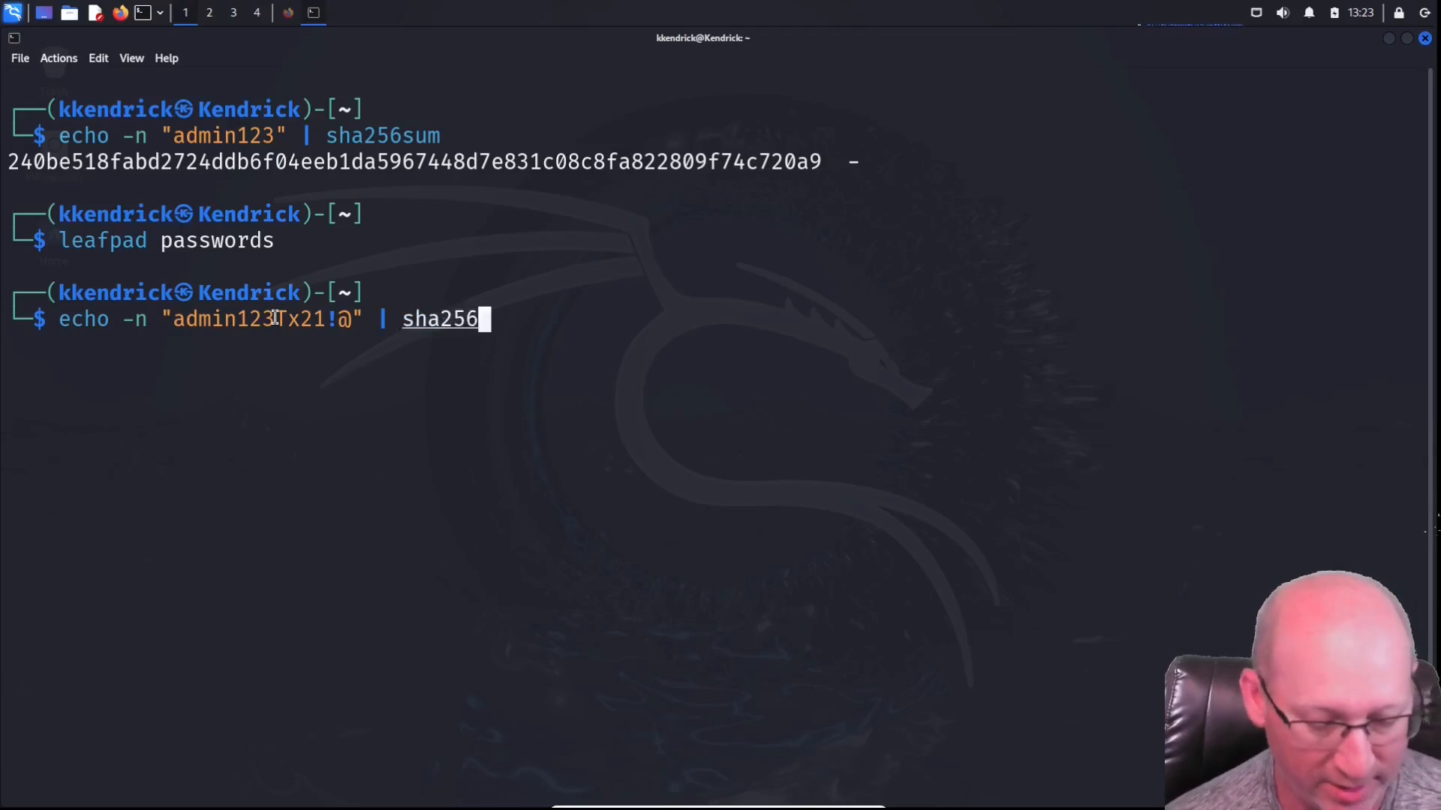
key(Return)
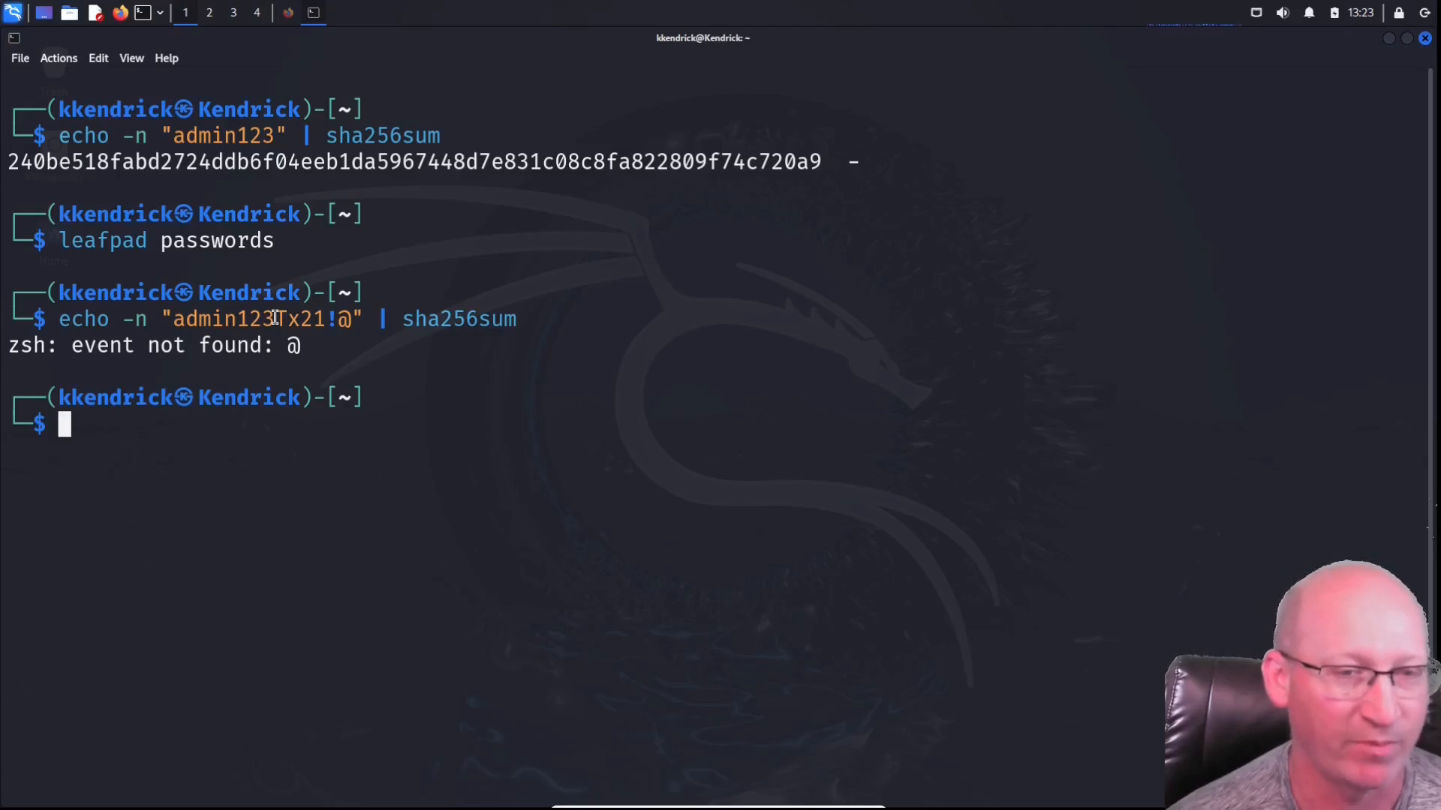
text(echo -n "admin123Tx21!" | sha256sum)
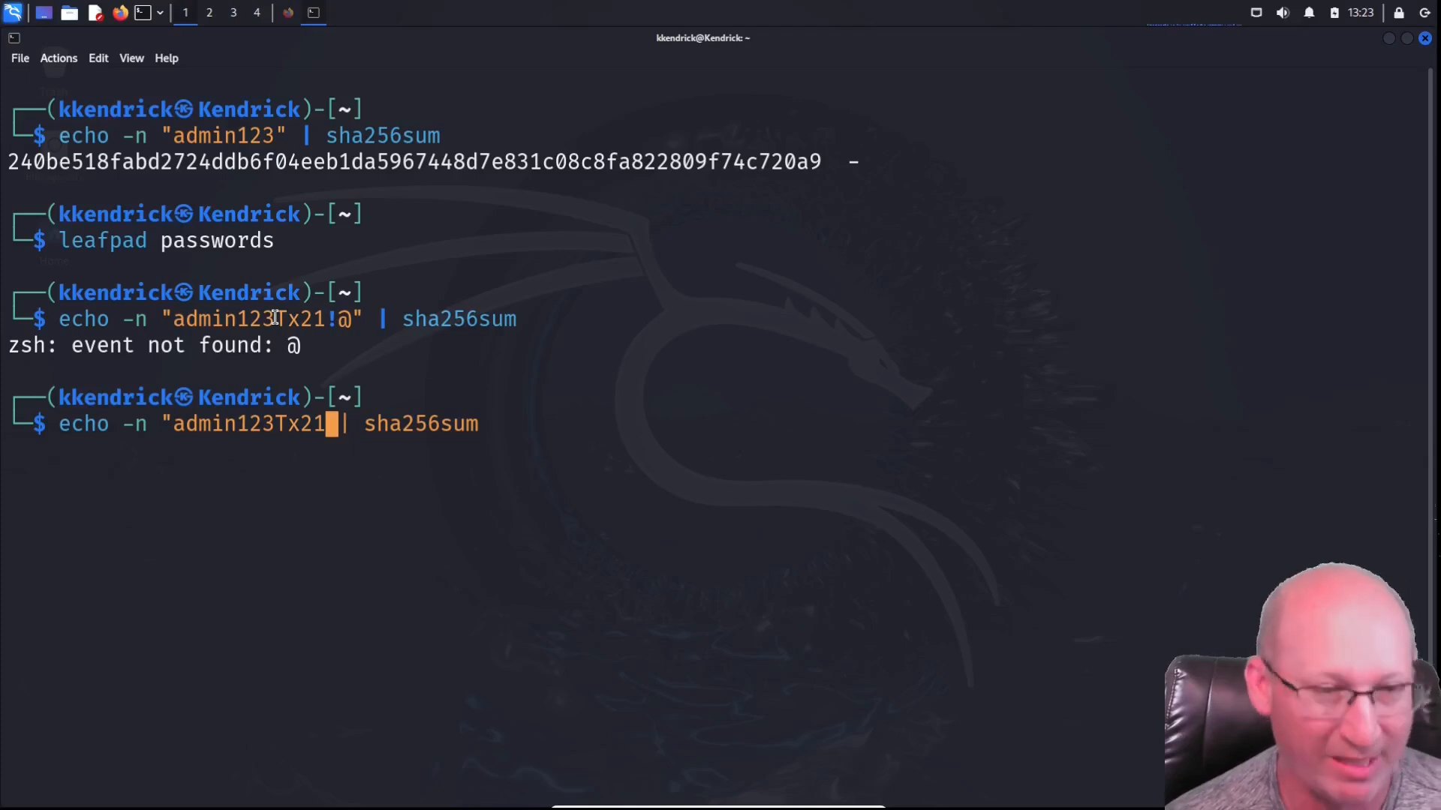
text(@)
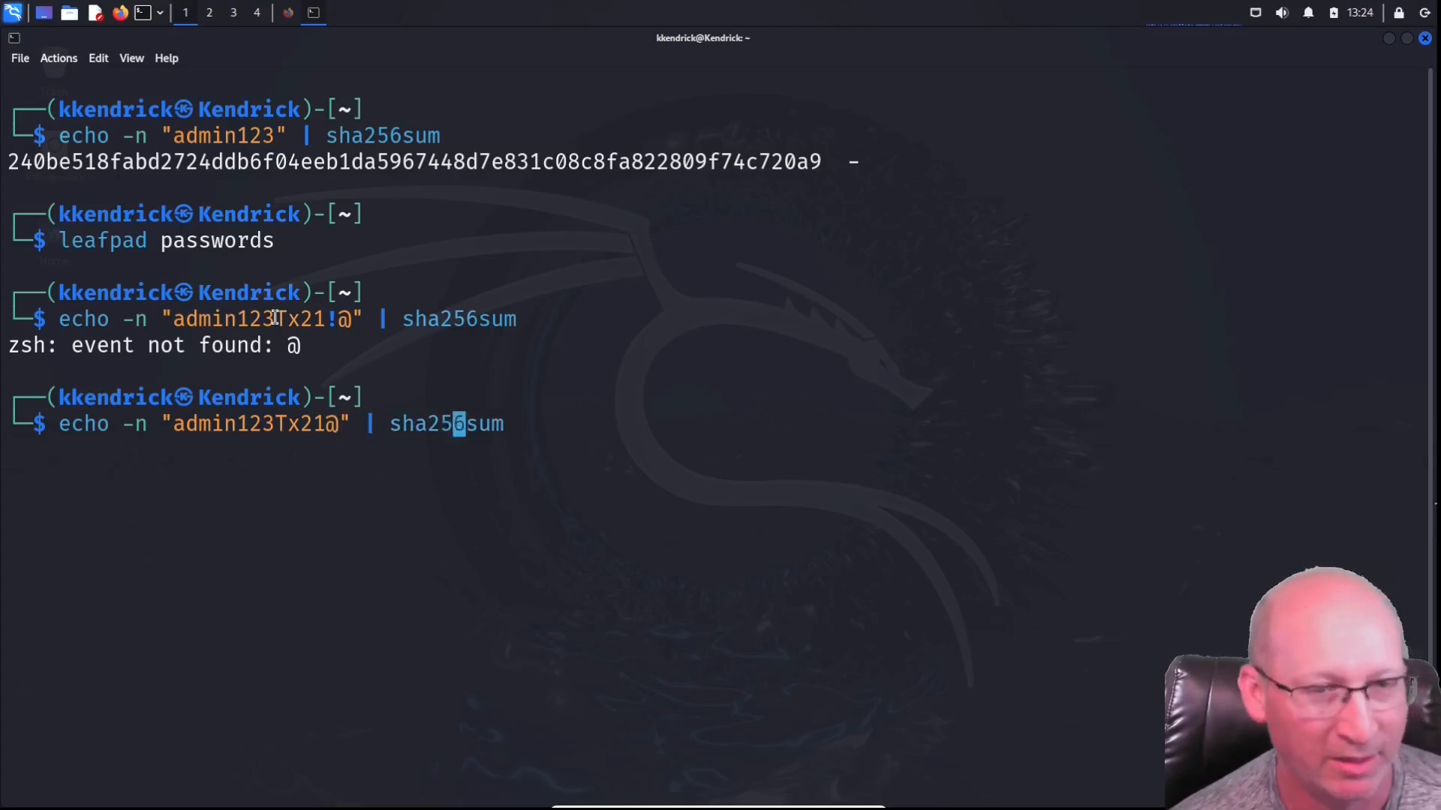
key(Return)
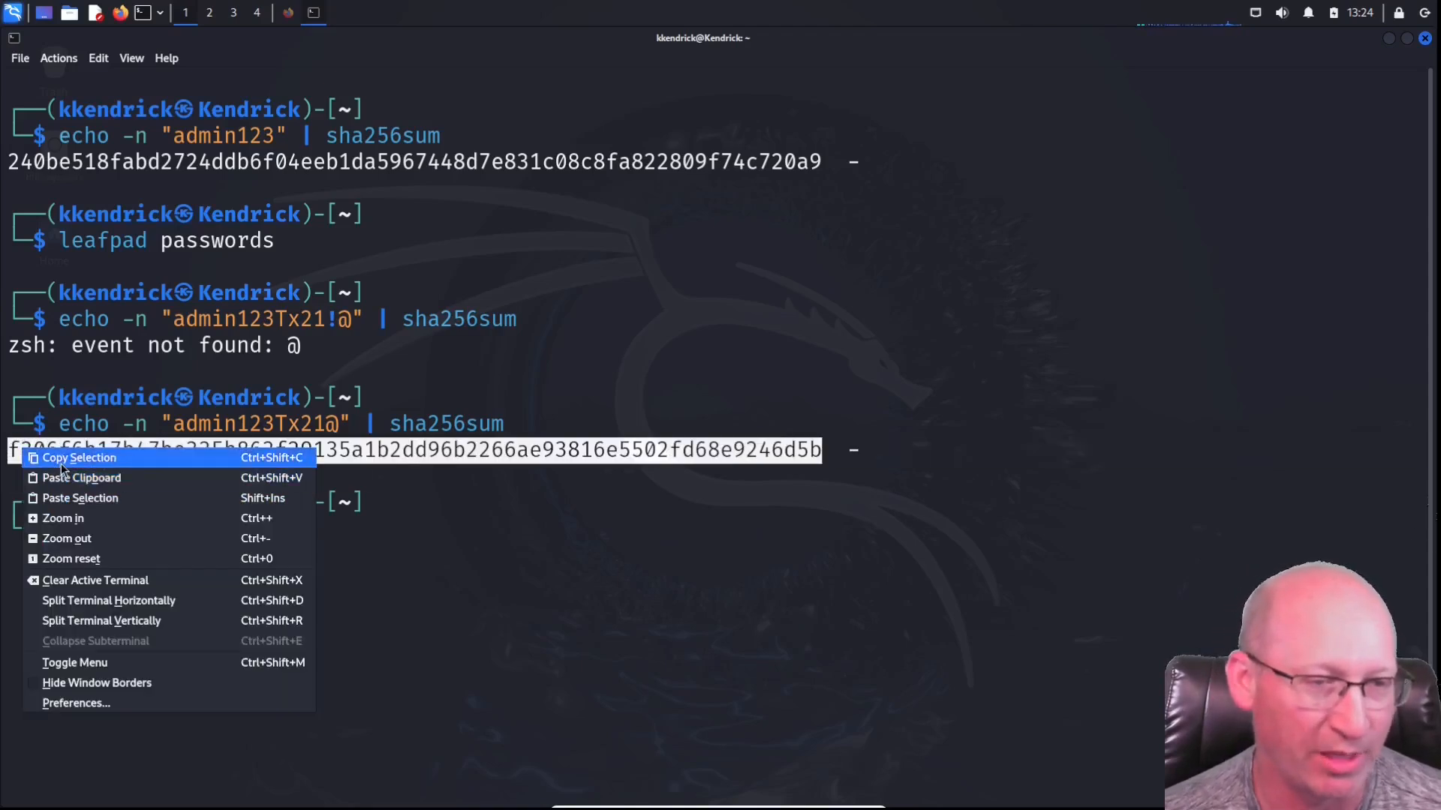
click(78, 458)
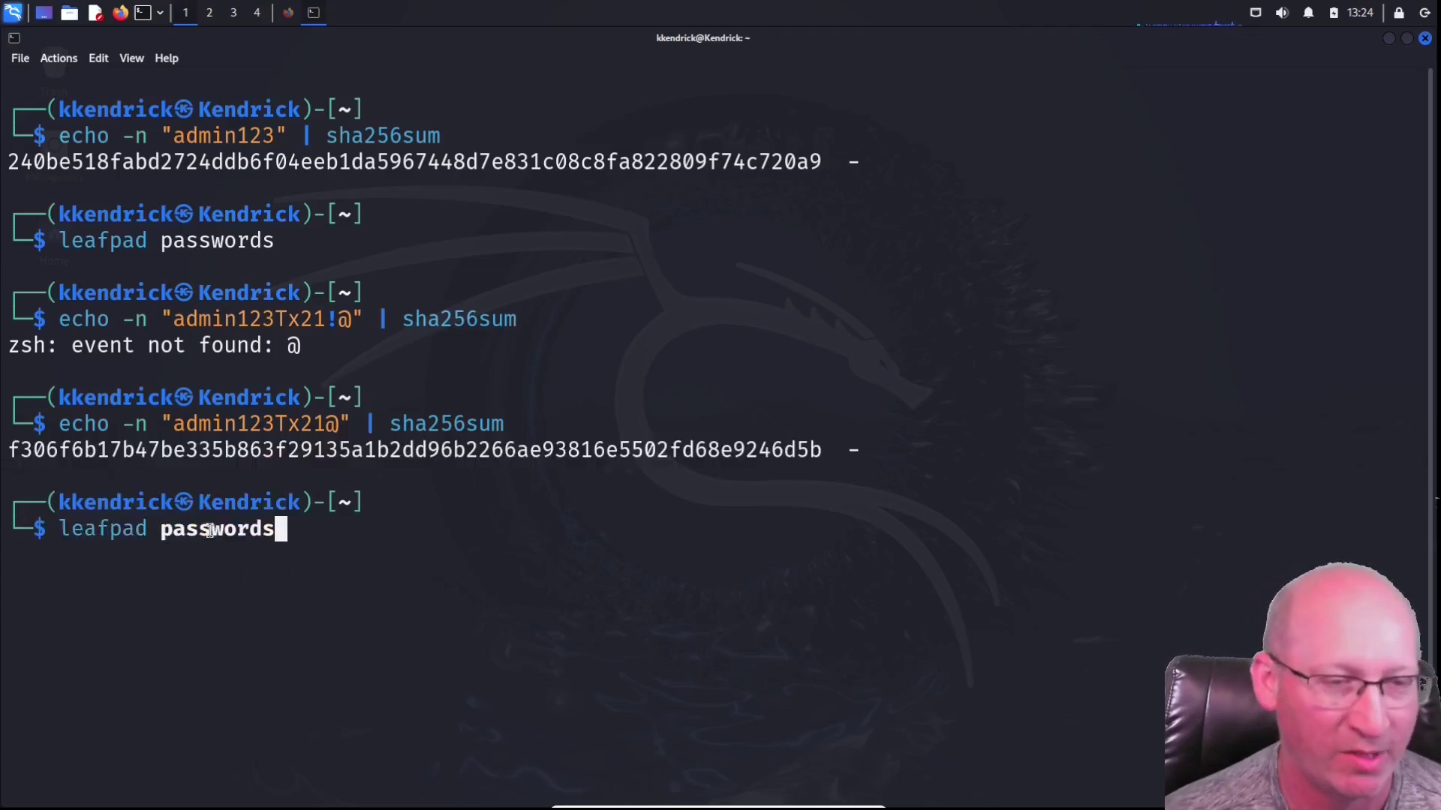
- Add the salted hash f306f6b1… as a second line in the passwords file
key(Return)
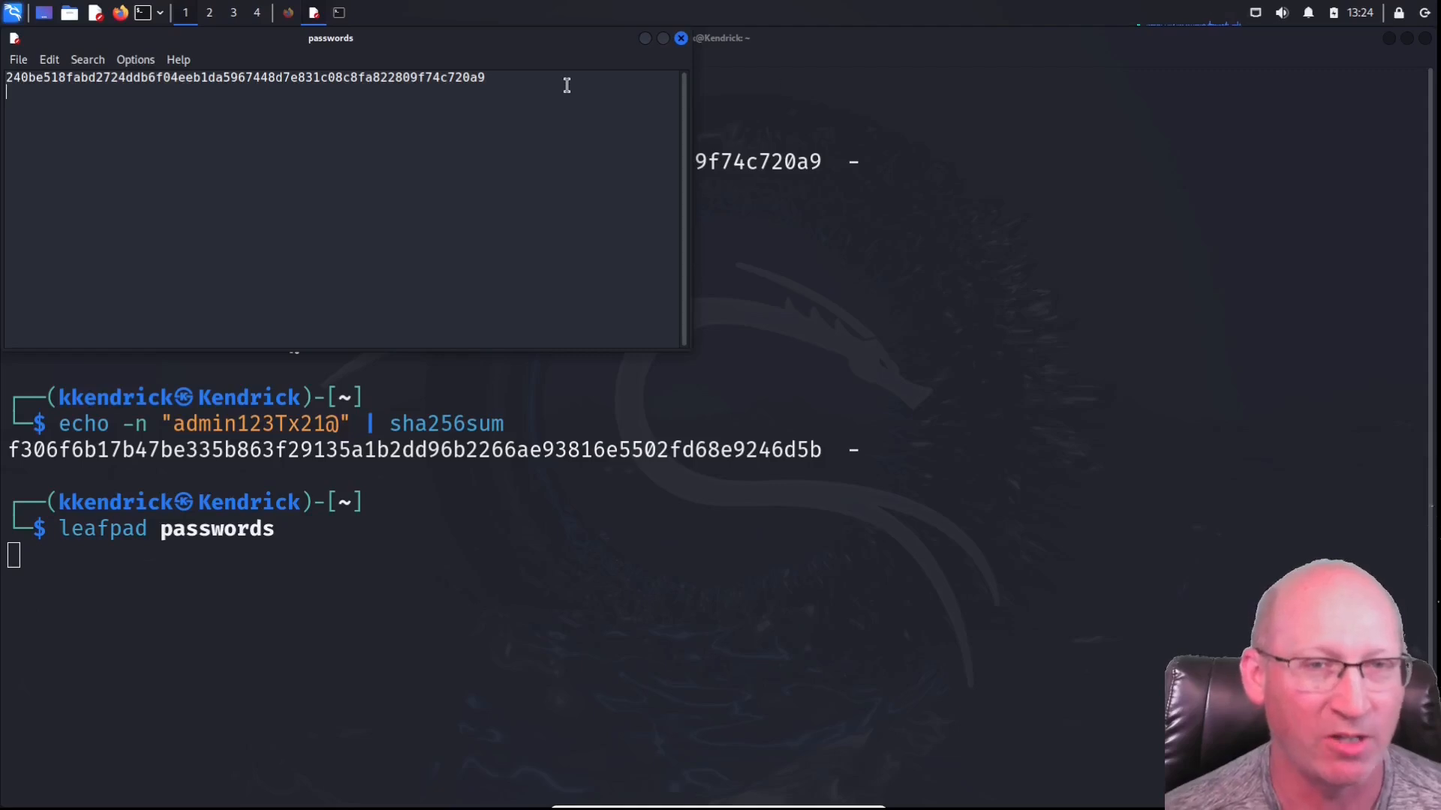
text(f306f6b17b47be335b863f29135a1b2dd96b2266ae93816e5502fd68e9246d5b)
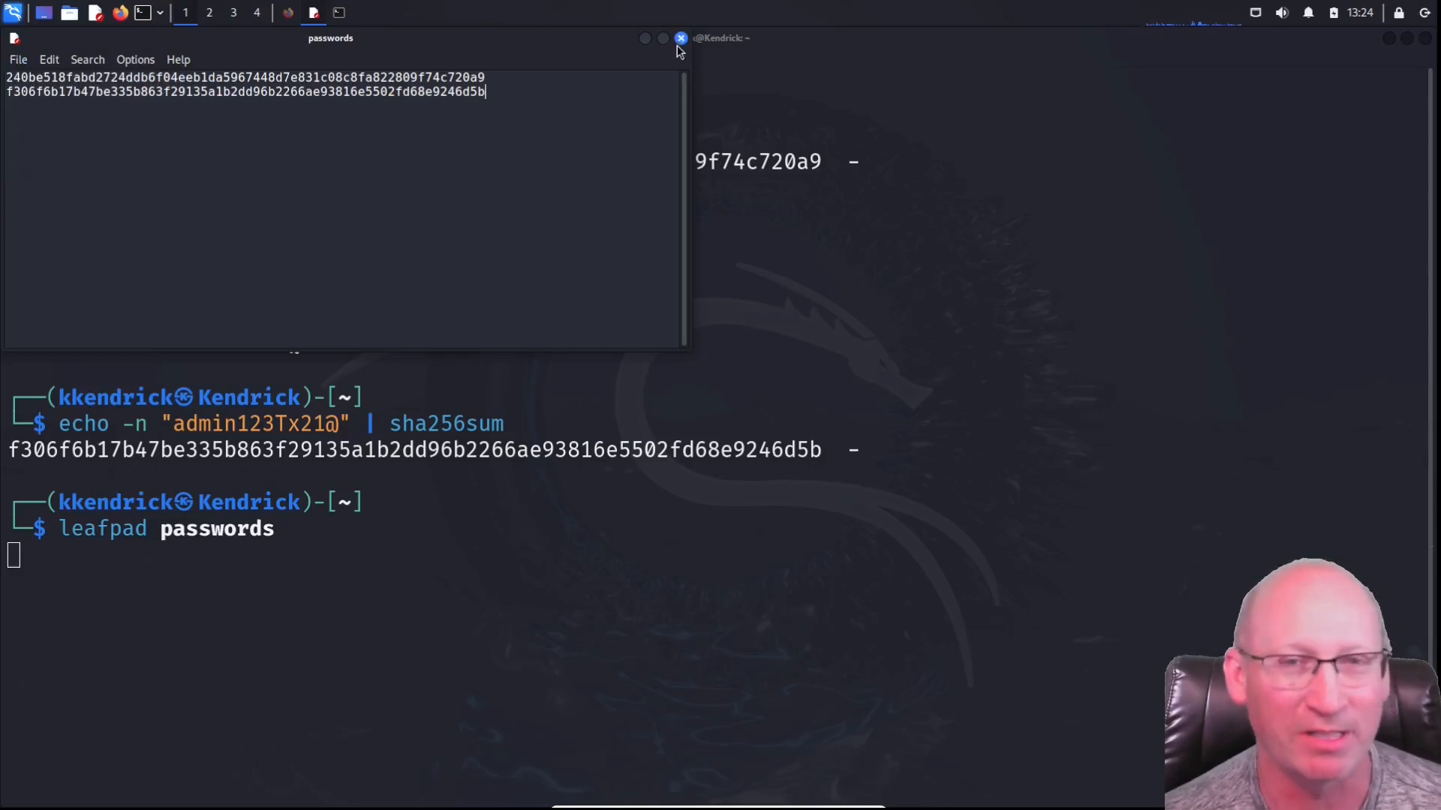
- Identify both stored hashes with hashid -m passwords, showing SHA-256 mode 1400
click(680, 37)
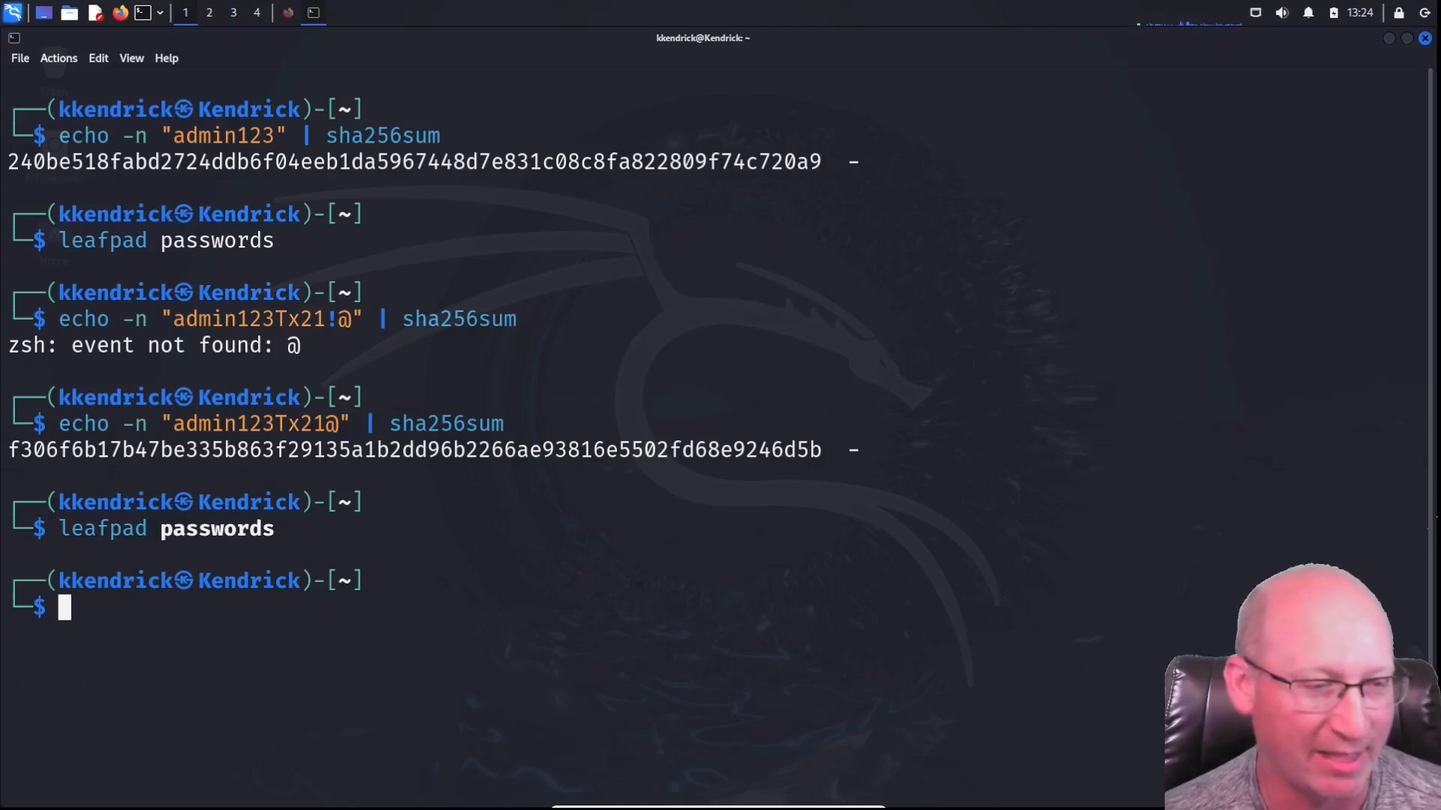
mouse_move(248, 617)
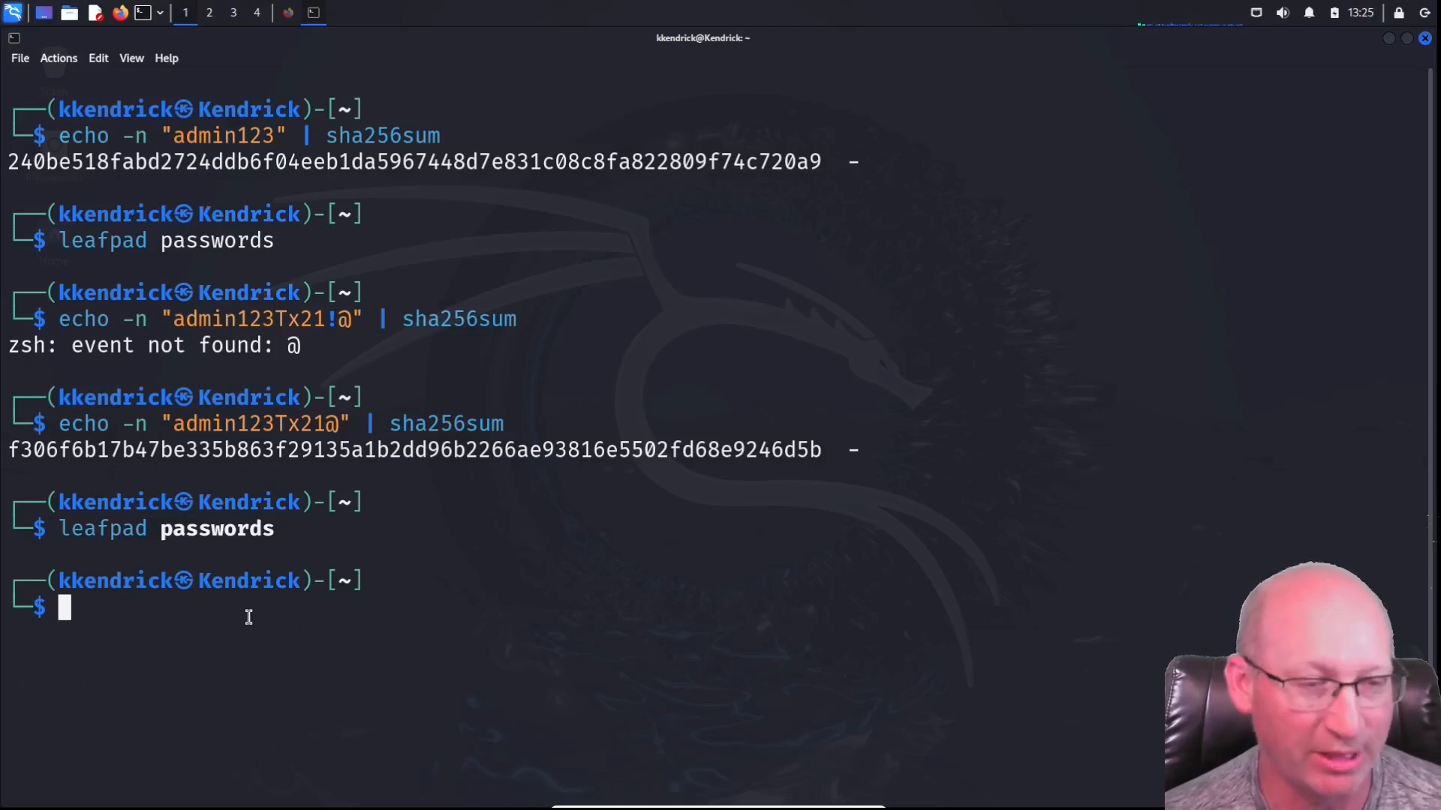
text(hashcat -m 1400 -a 0 secret.txt \Downloads\rockyou.txt)
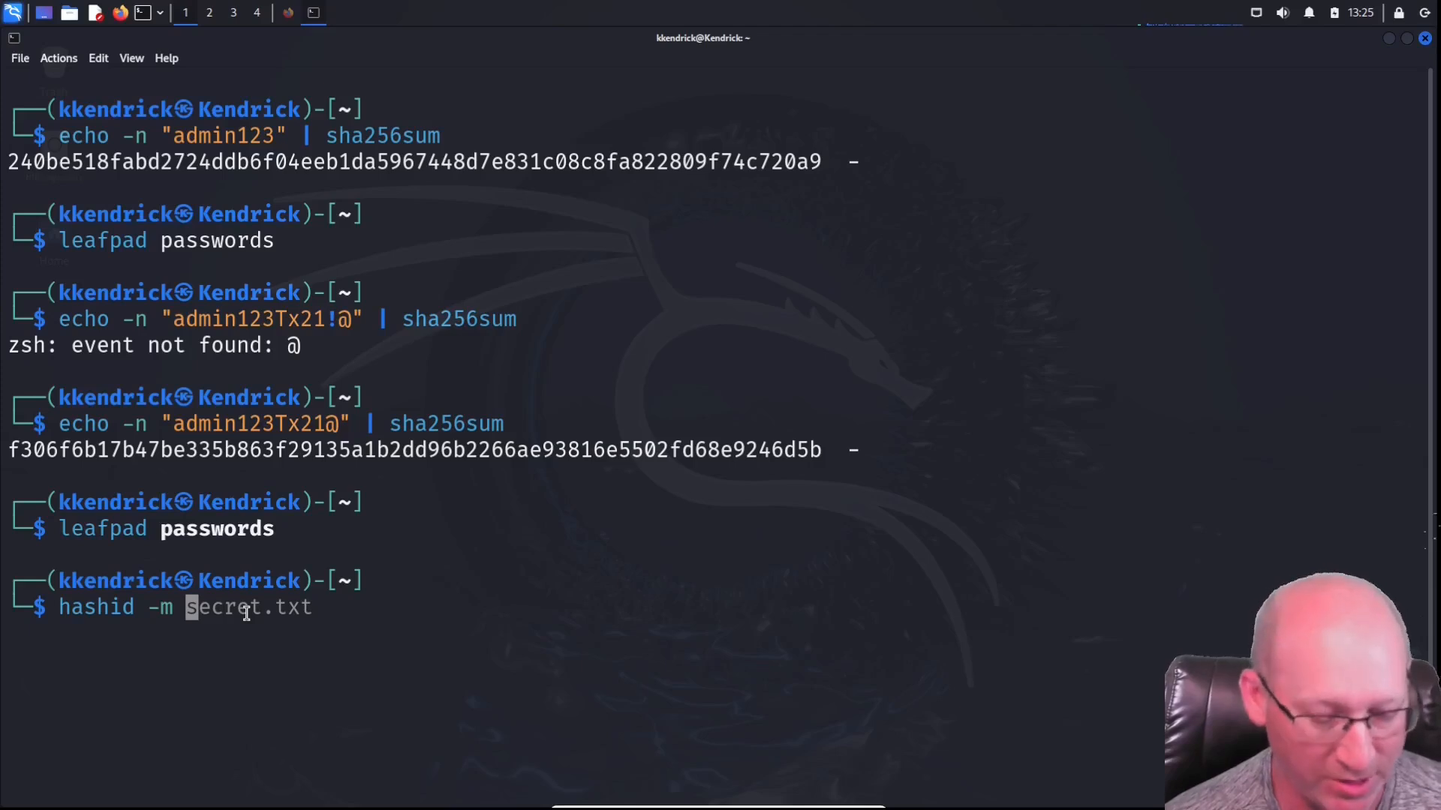
text(passwords)
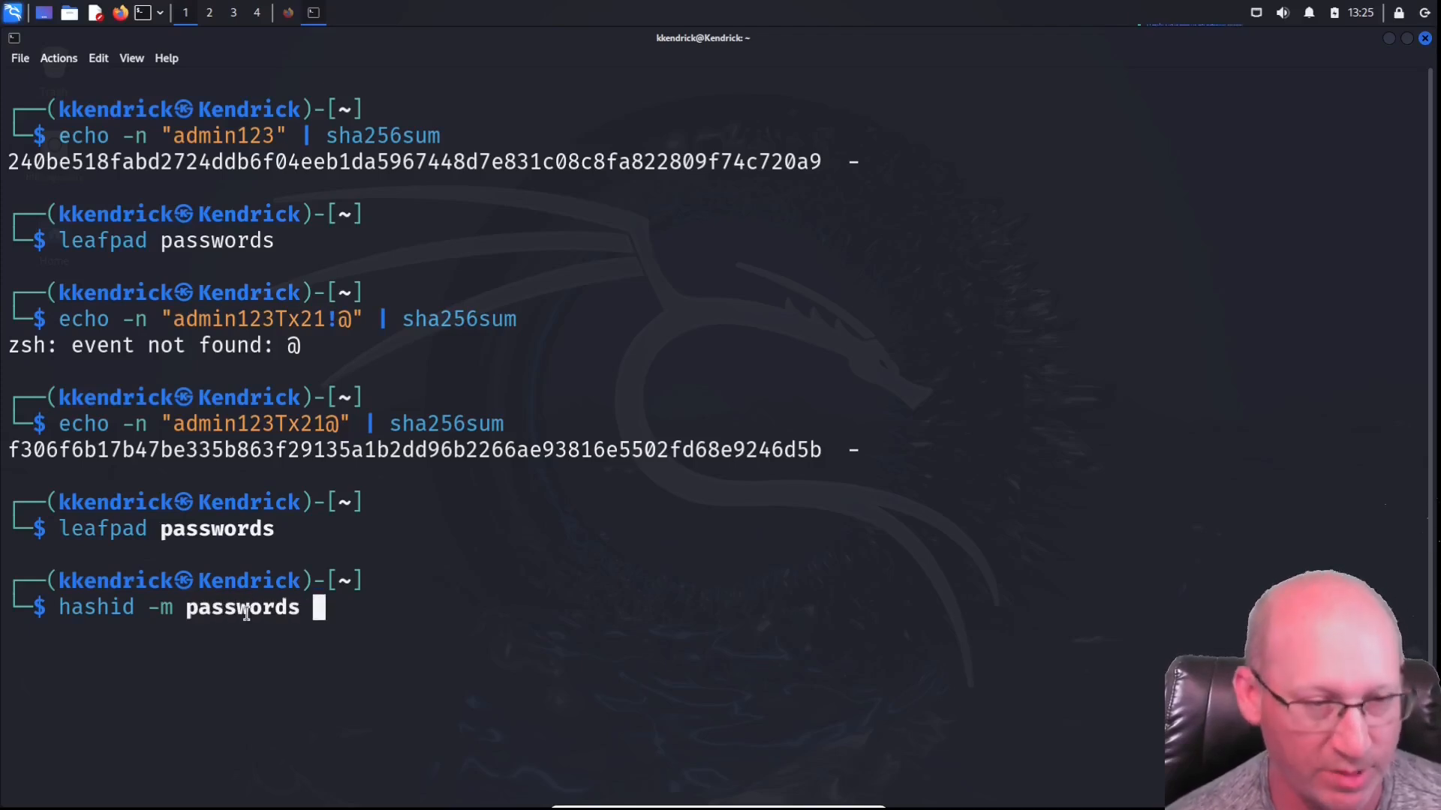
key(Return)
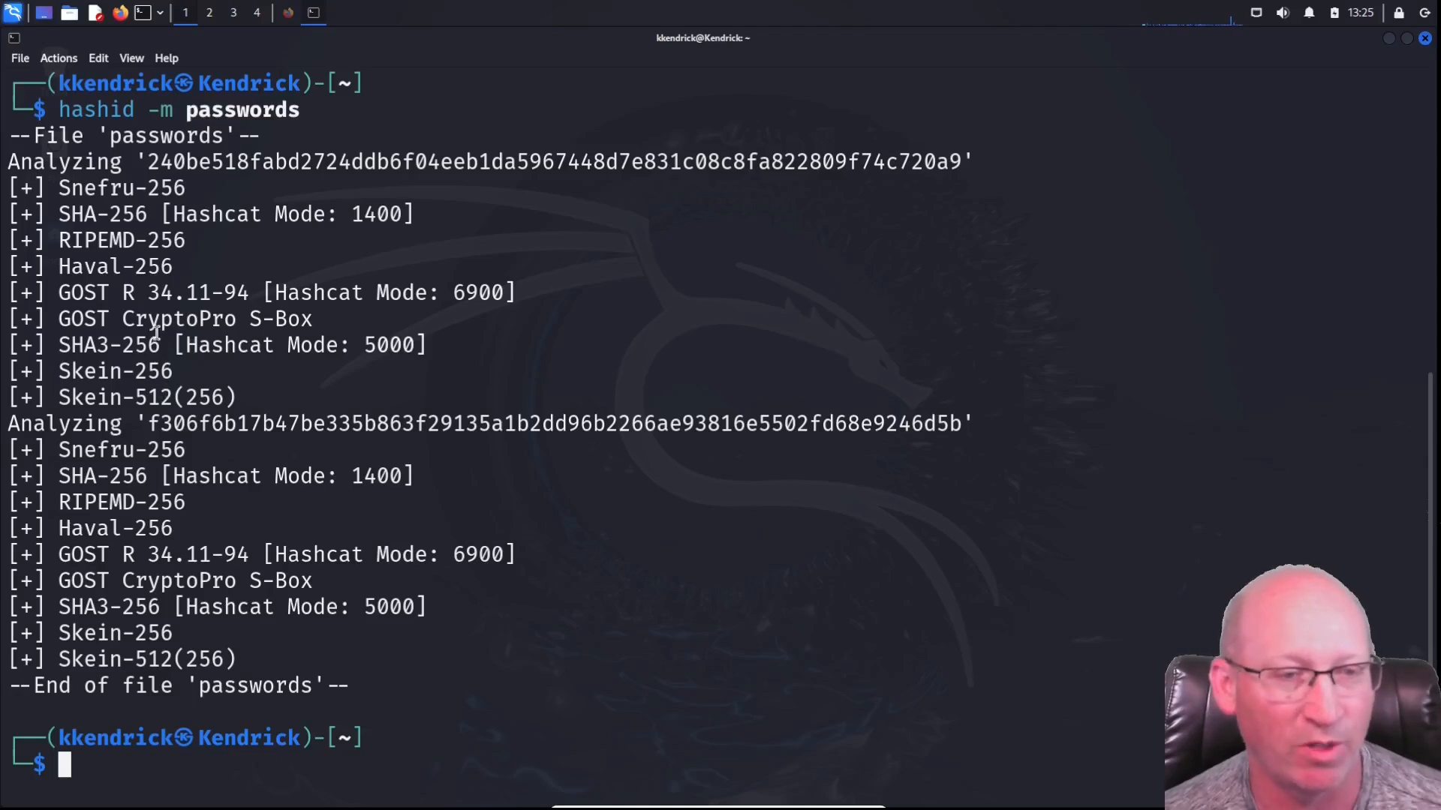
mouse_move(709, 416)
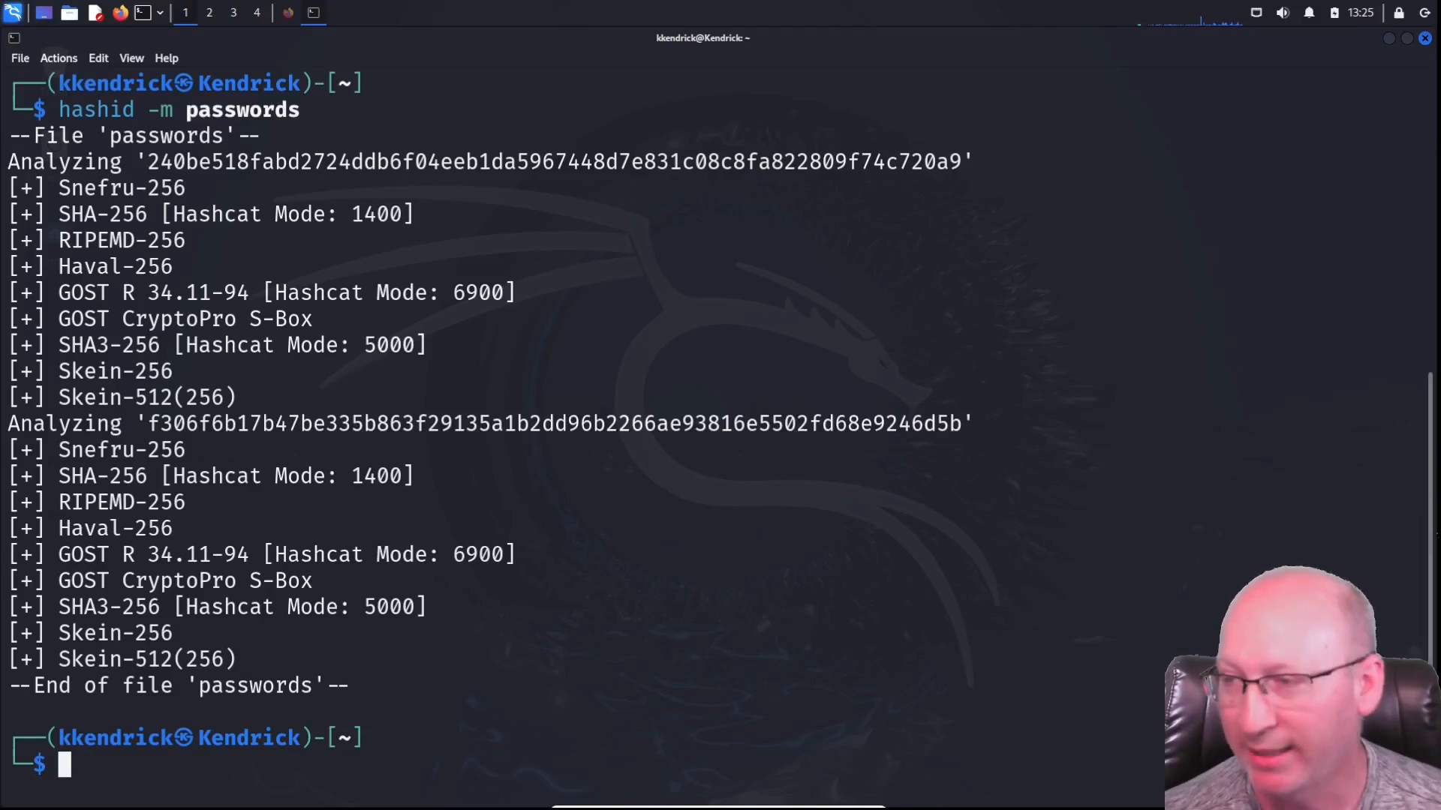
mouse_move(890, 653)
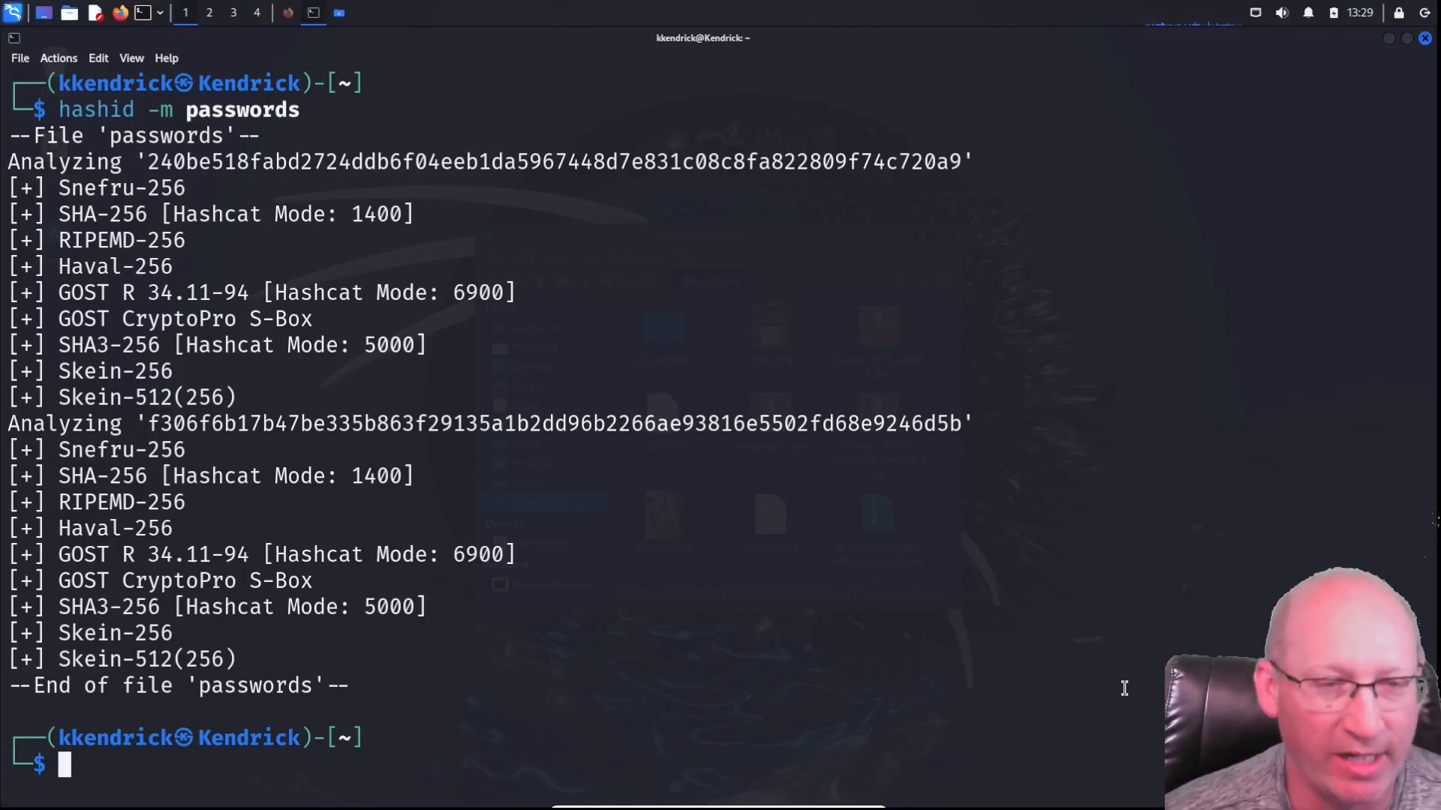
mouse_move(351, 485)
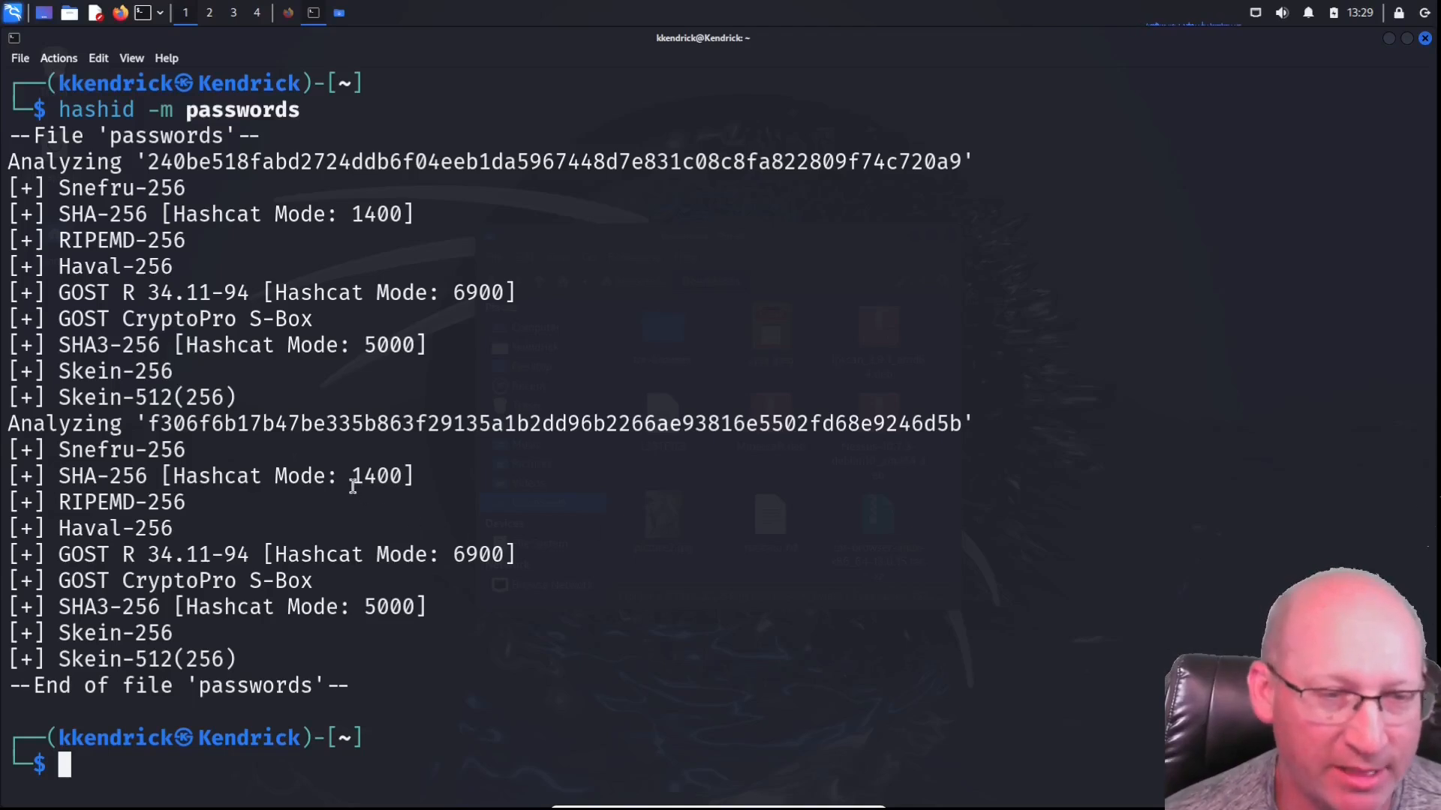
mouse_move(250, 779)
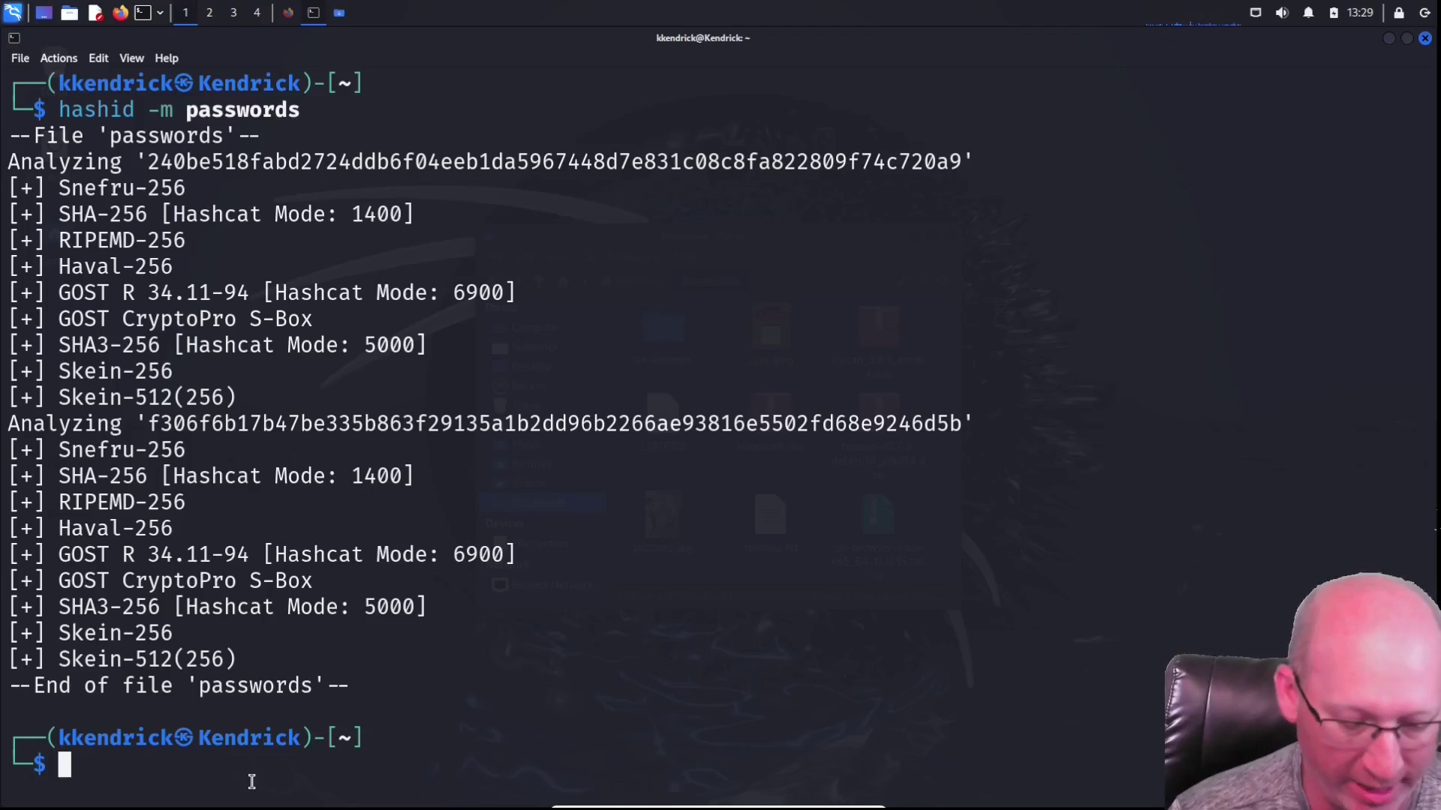
- Compose hashcat -m 1400 -a 0 passwords Downloads/rockyou.txt without running it
text(hashcat -m 1400 -a 0 passwords Downloads/rockyou.txt)
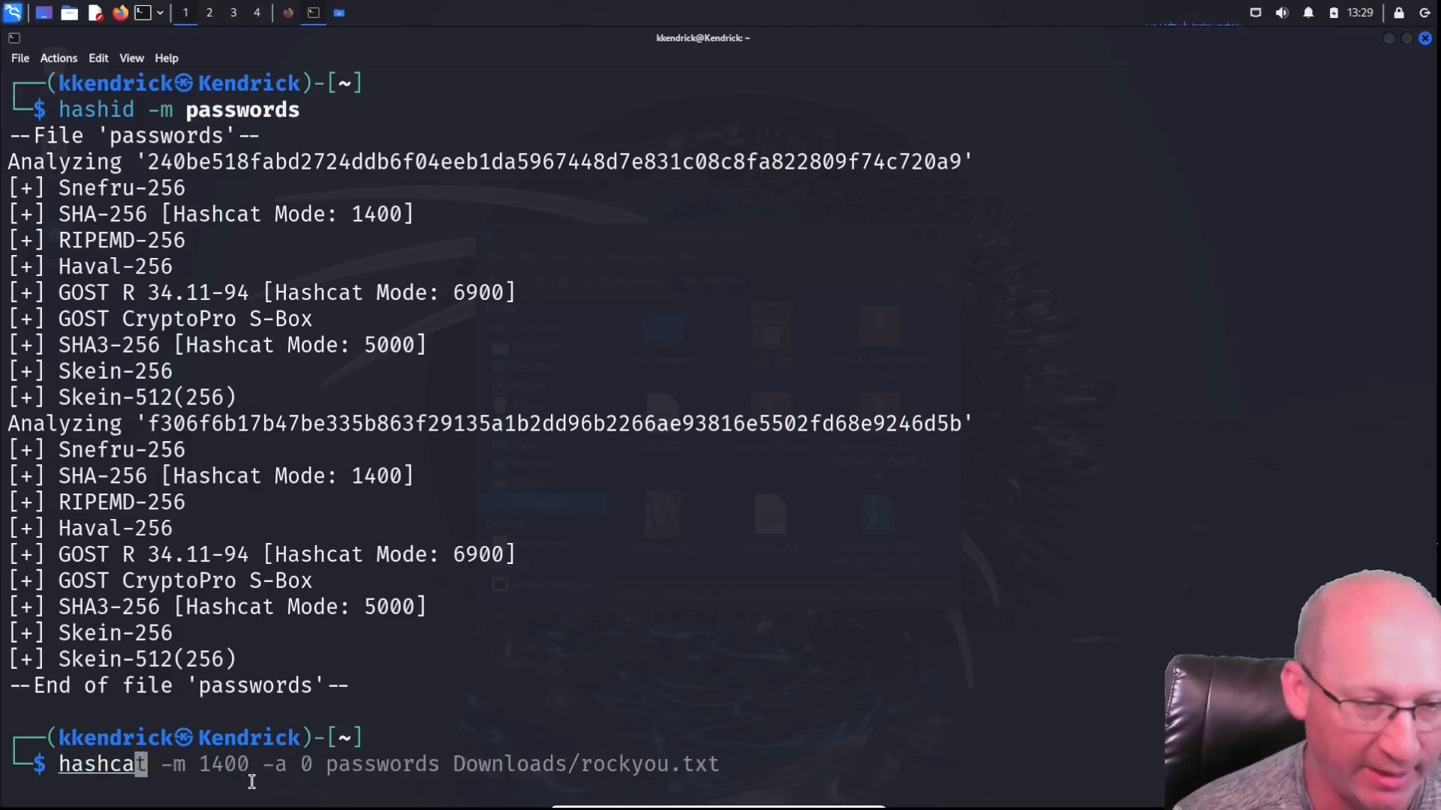
mouse_move(189, 763)
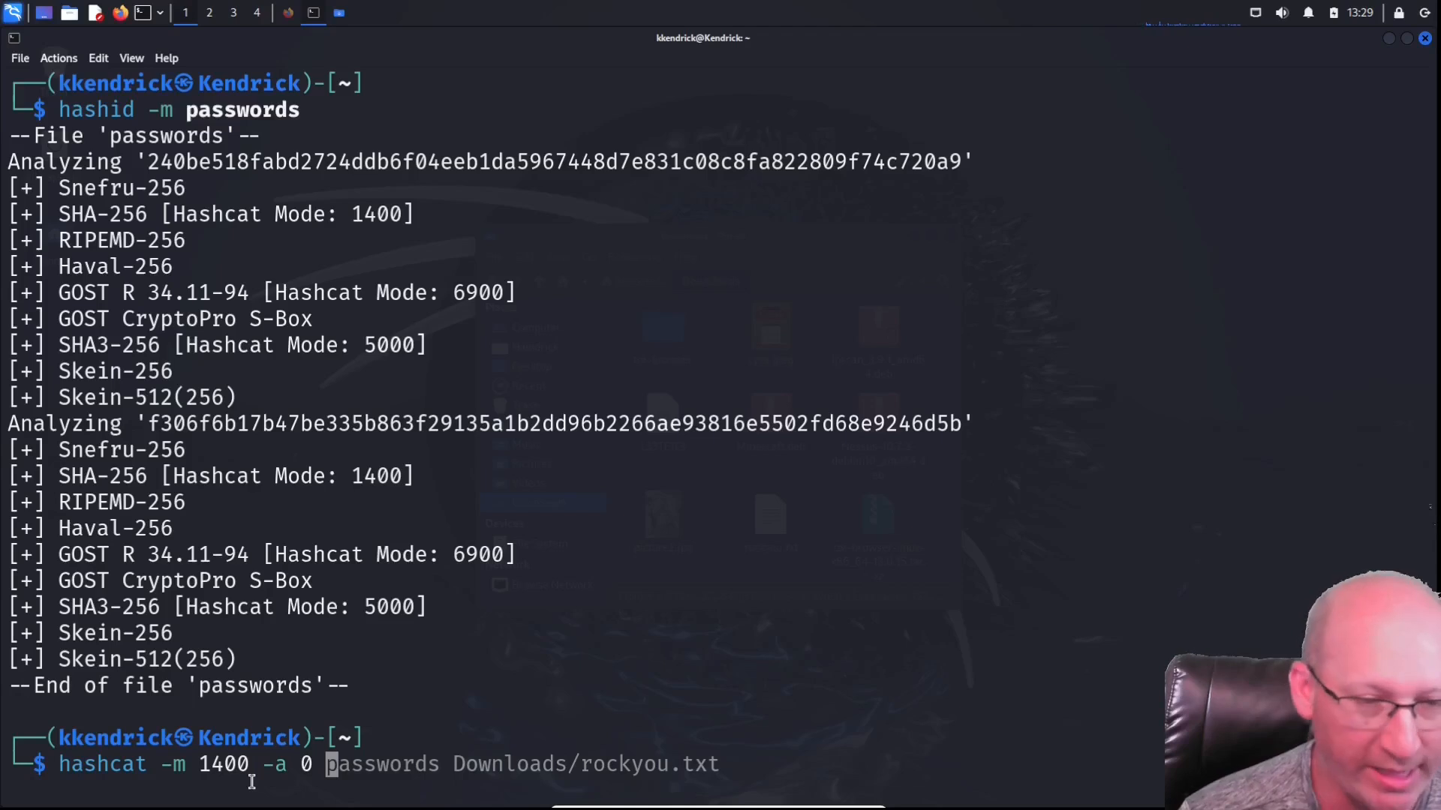
key(Right)
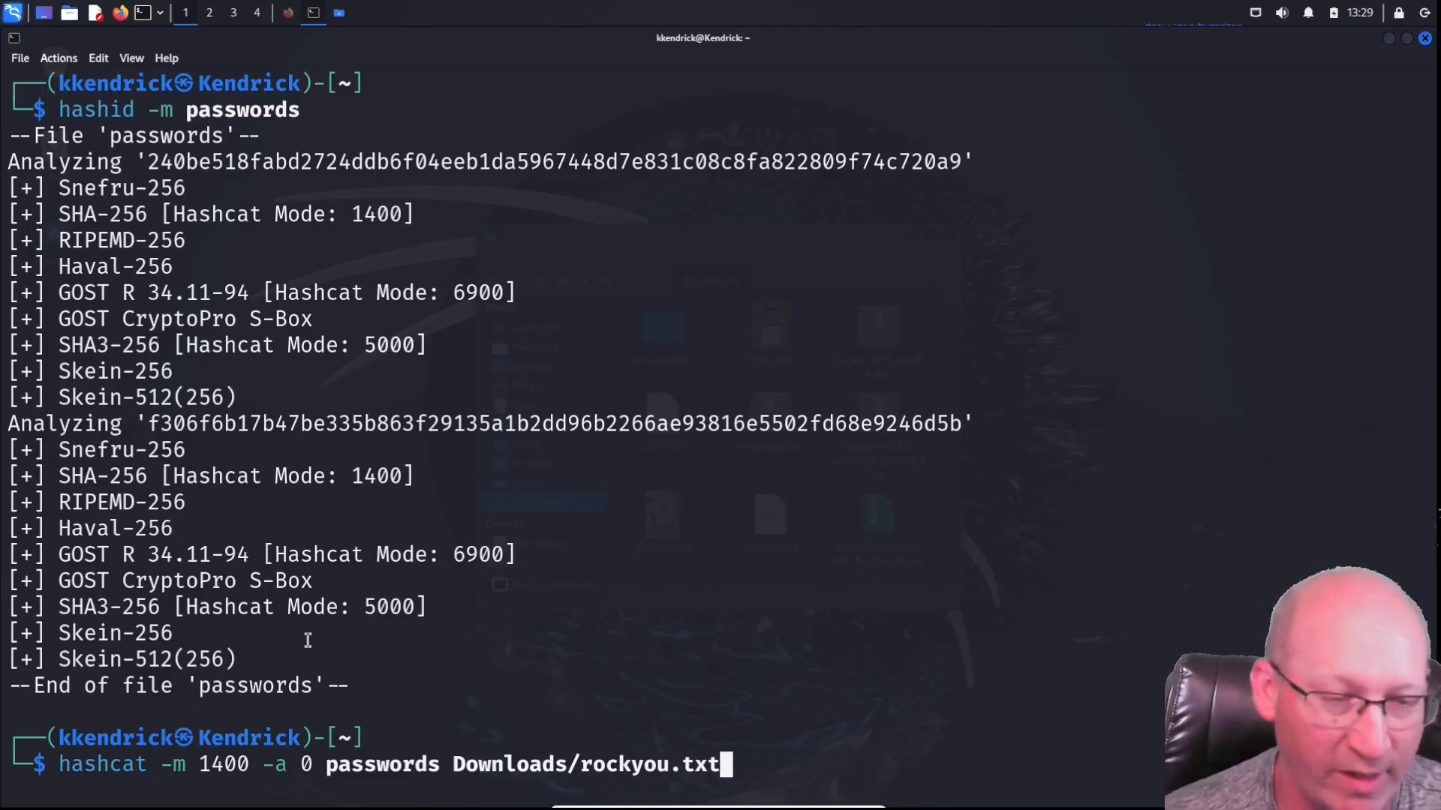
mouse_move(464, 690)
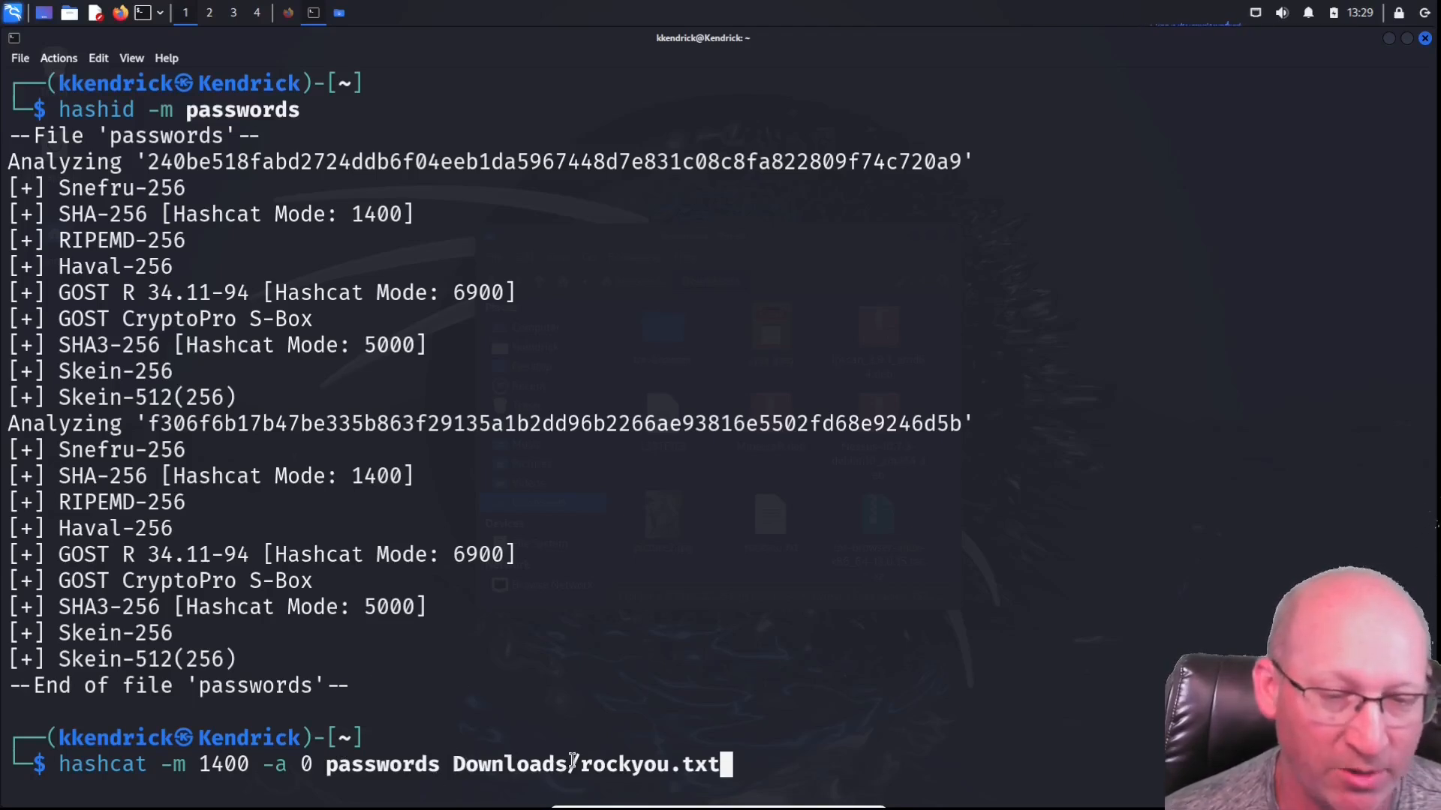
double_click(627, 764)
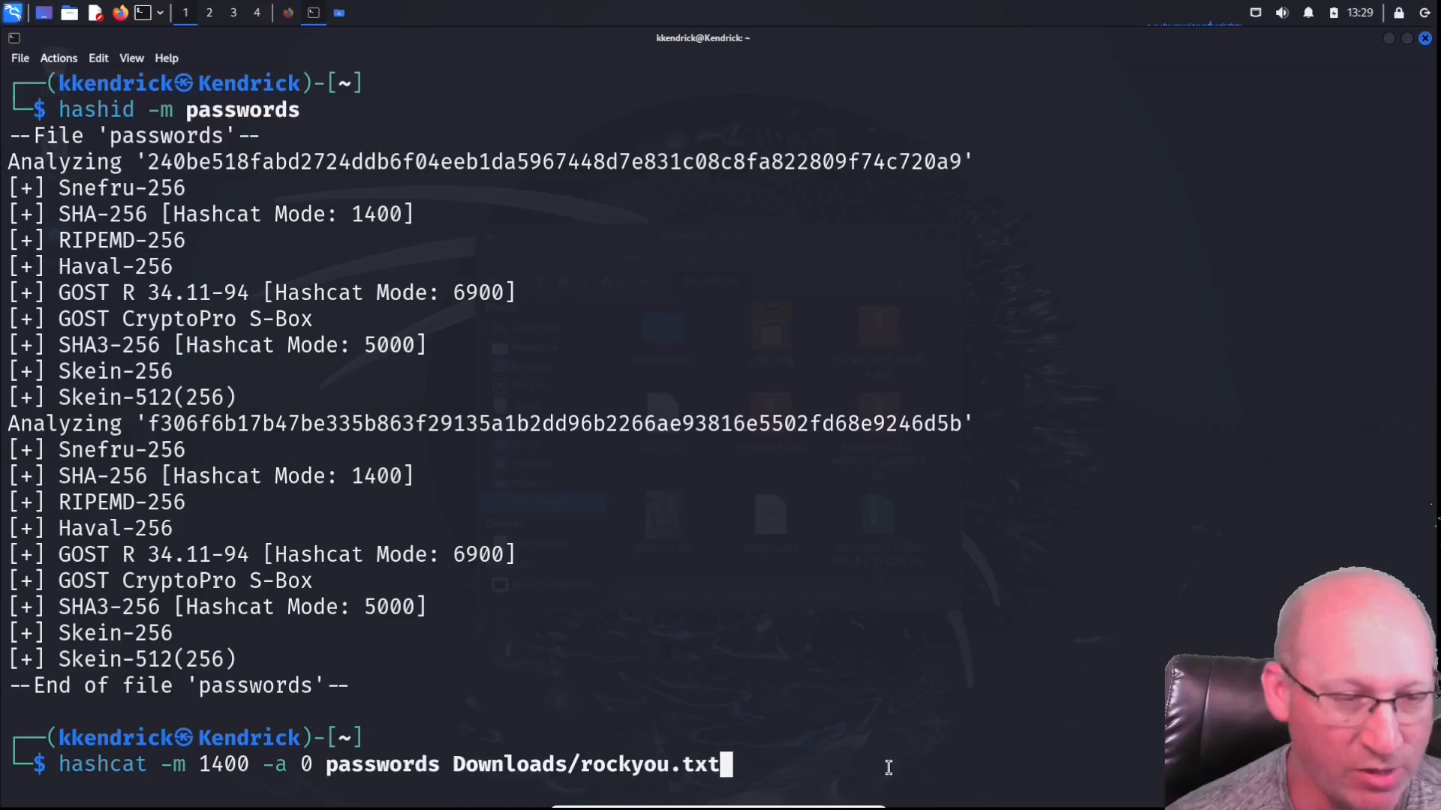
key(Return)
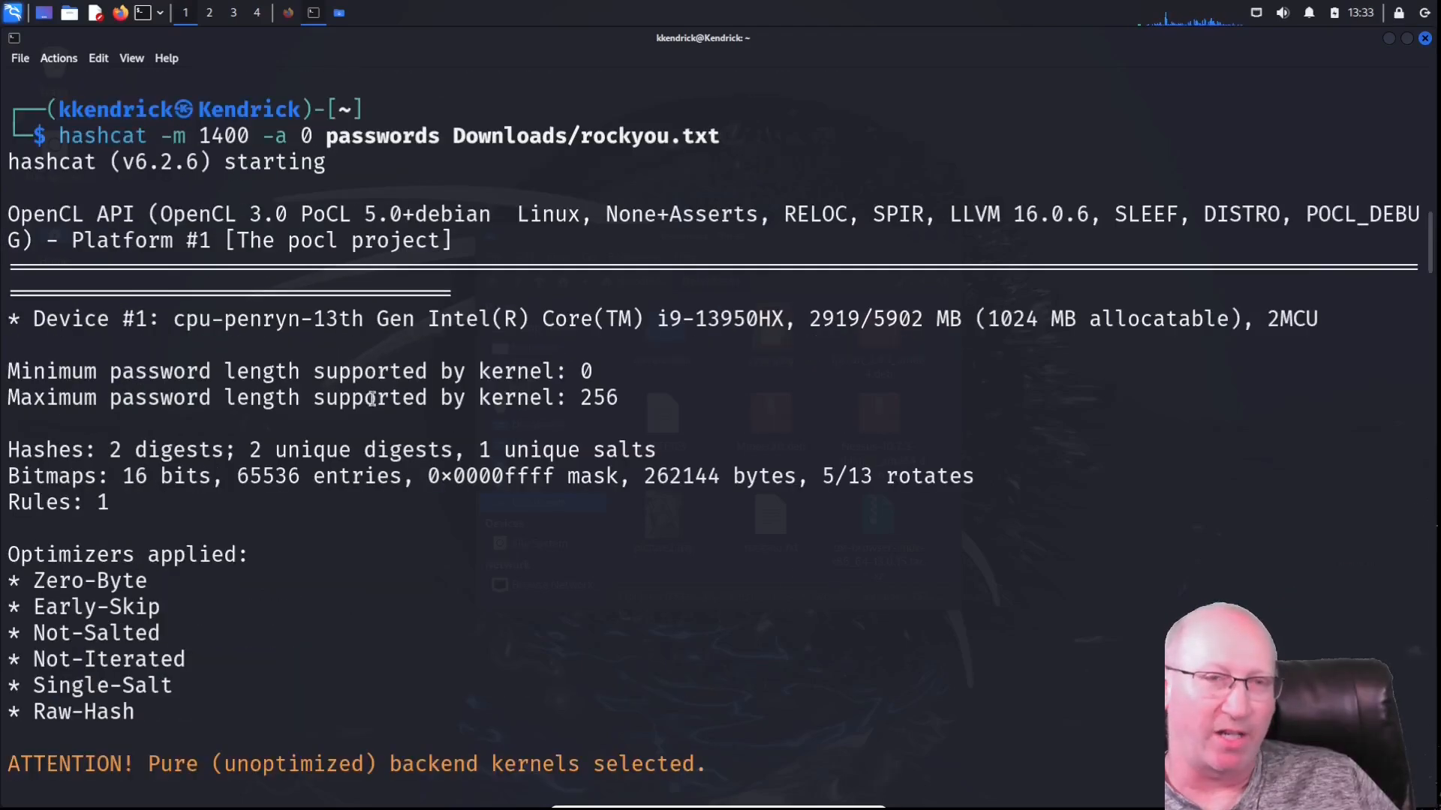
mouse_move(886, 703)
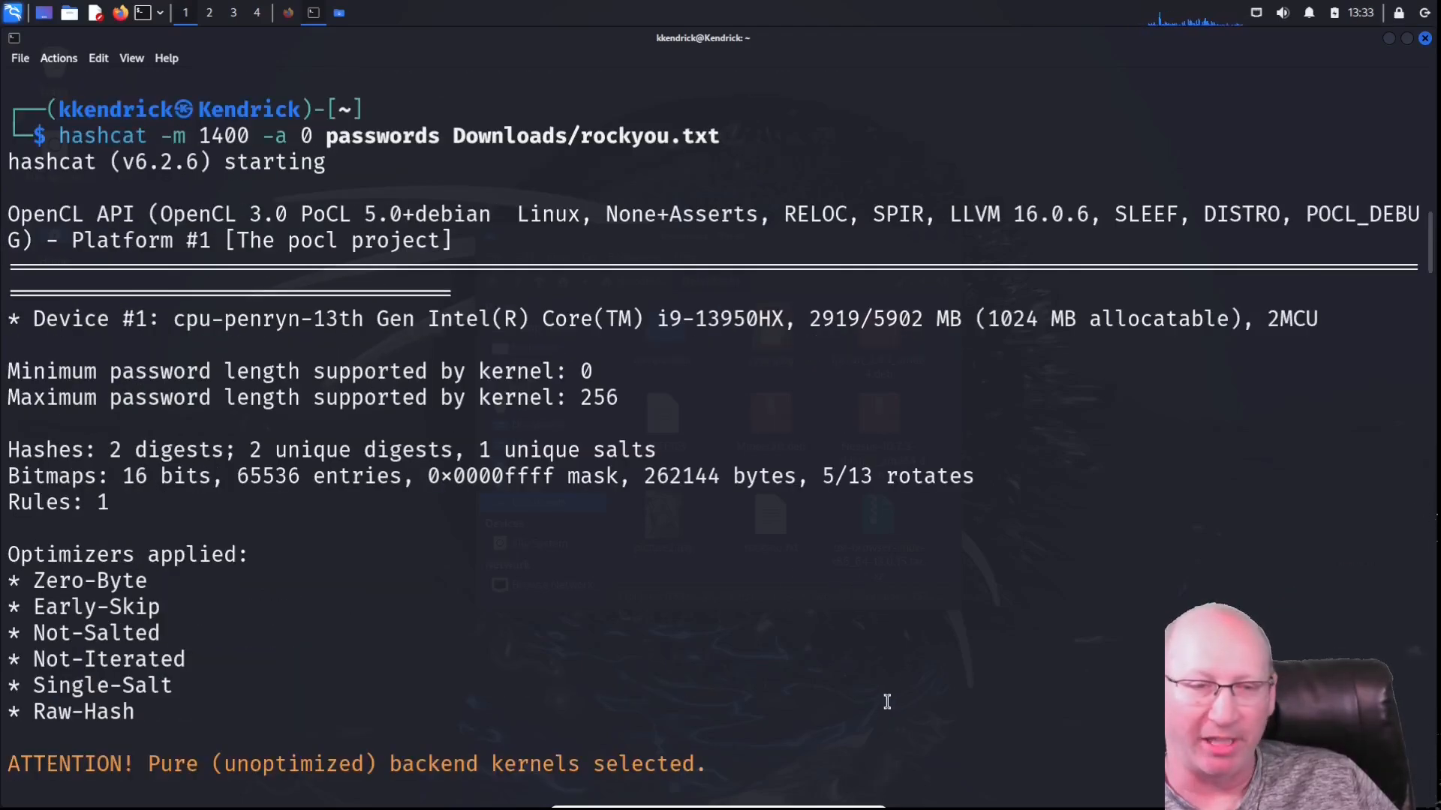
mouse_move(1027, 698)
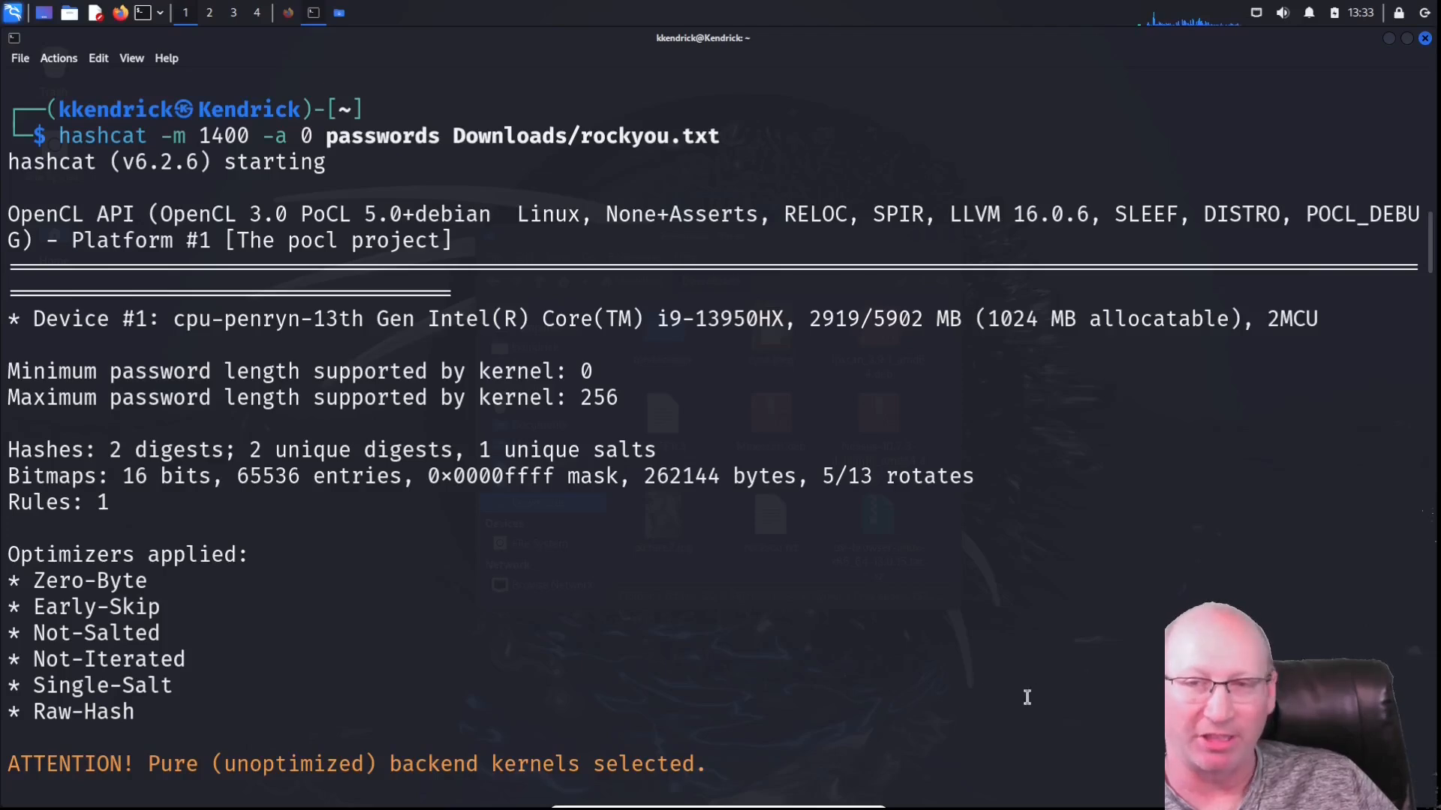
scroll(down, 3)
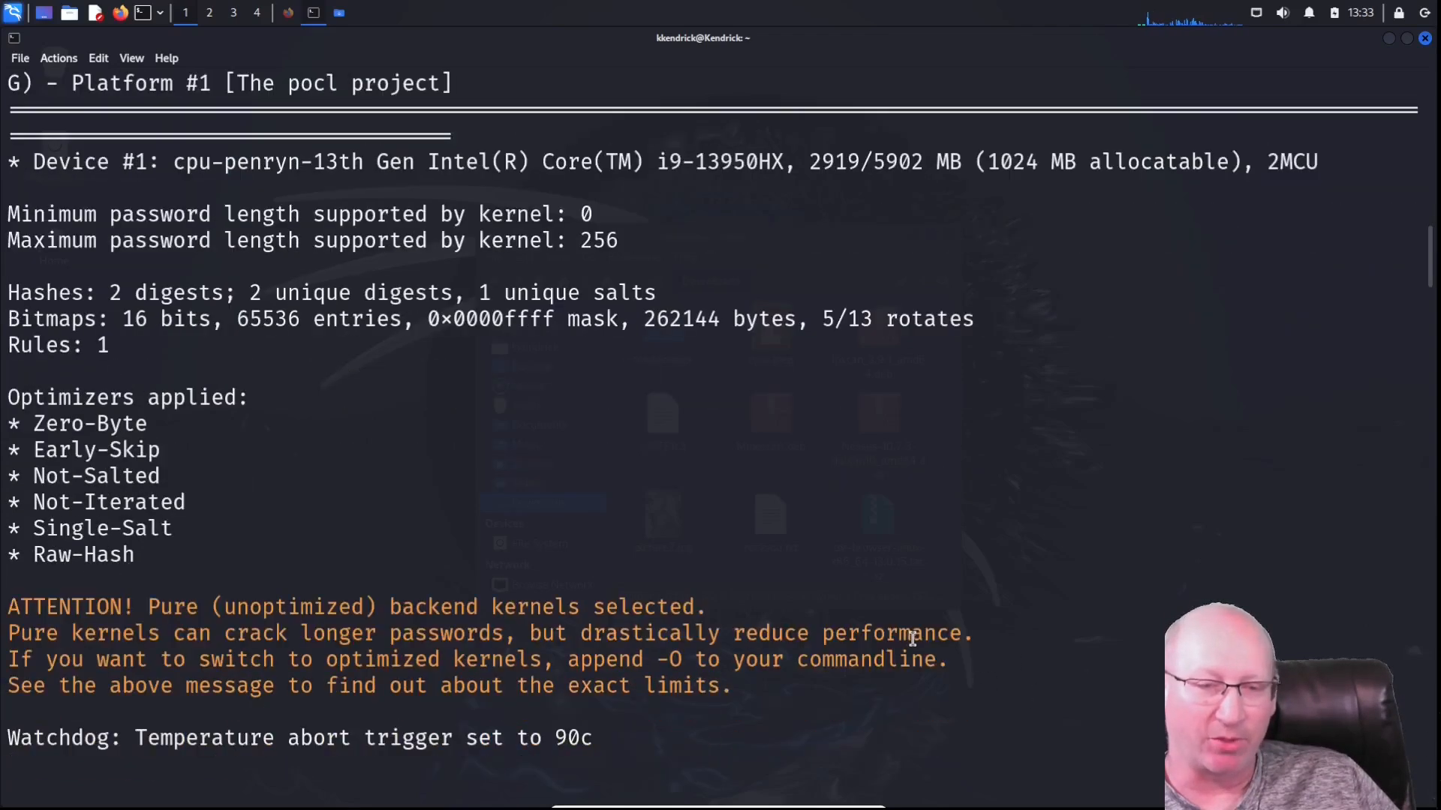
scroll(down, 3)
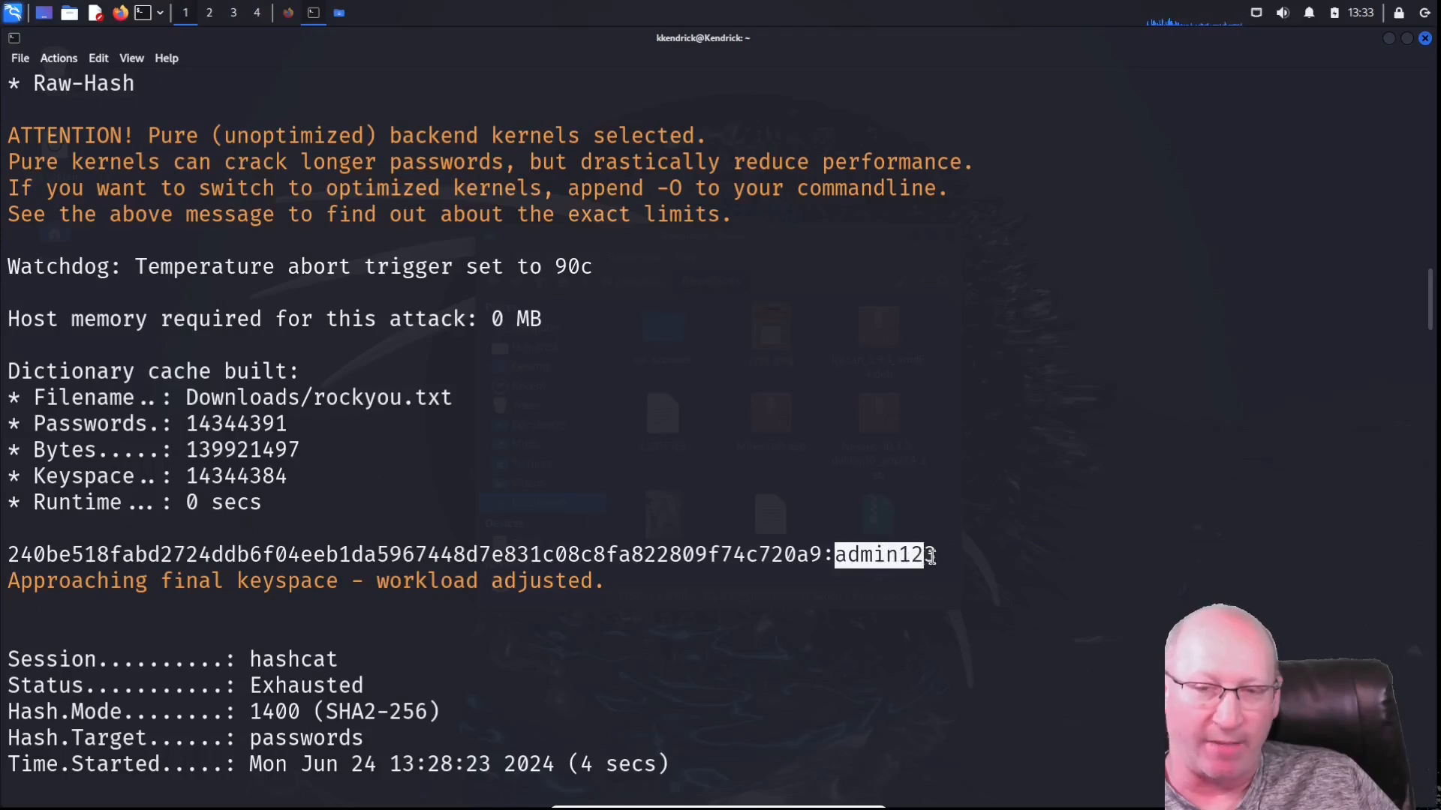
scroll(down, 3)
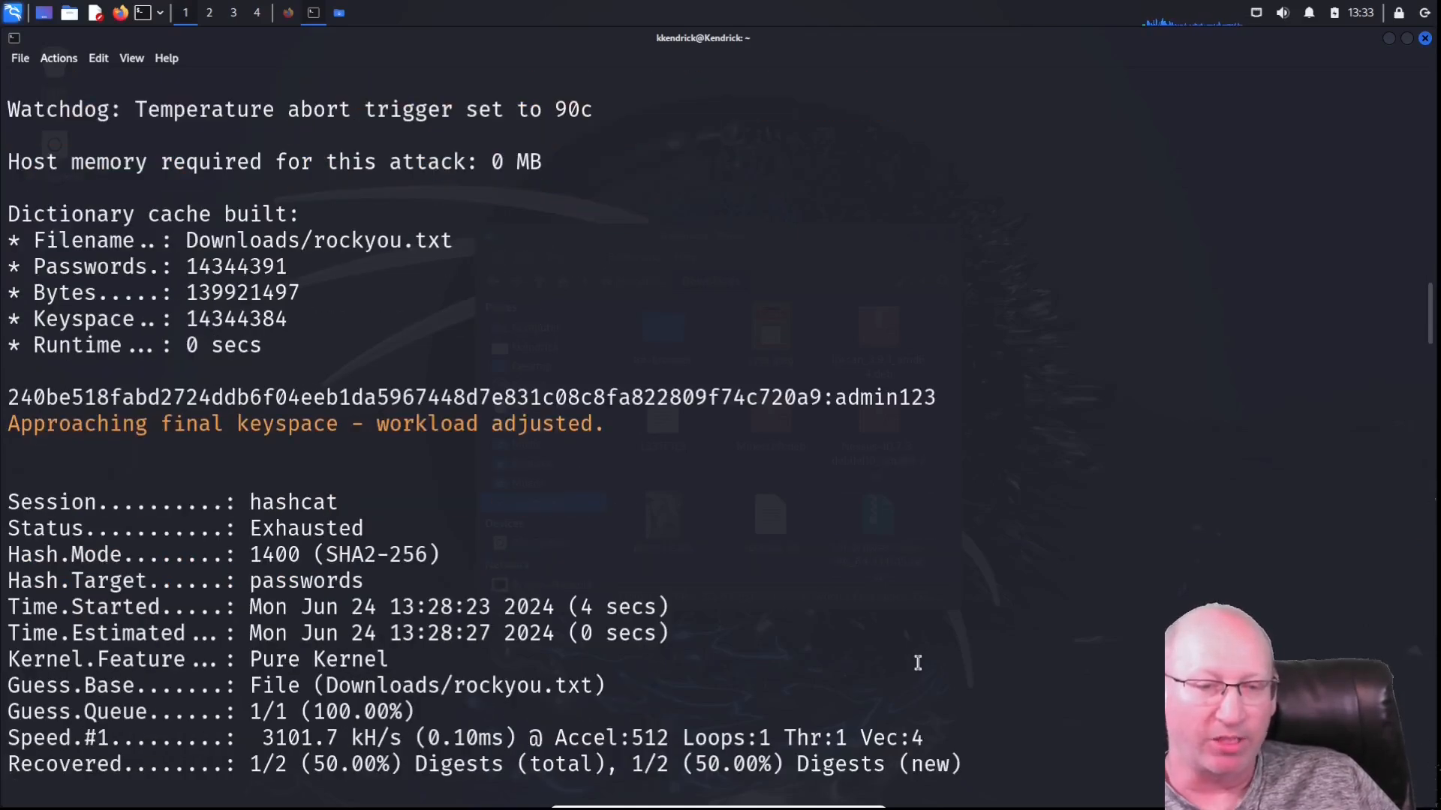
scroll(down, 3)
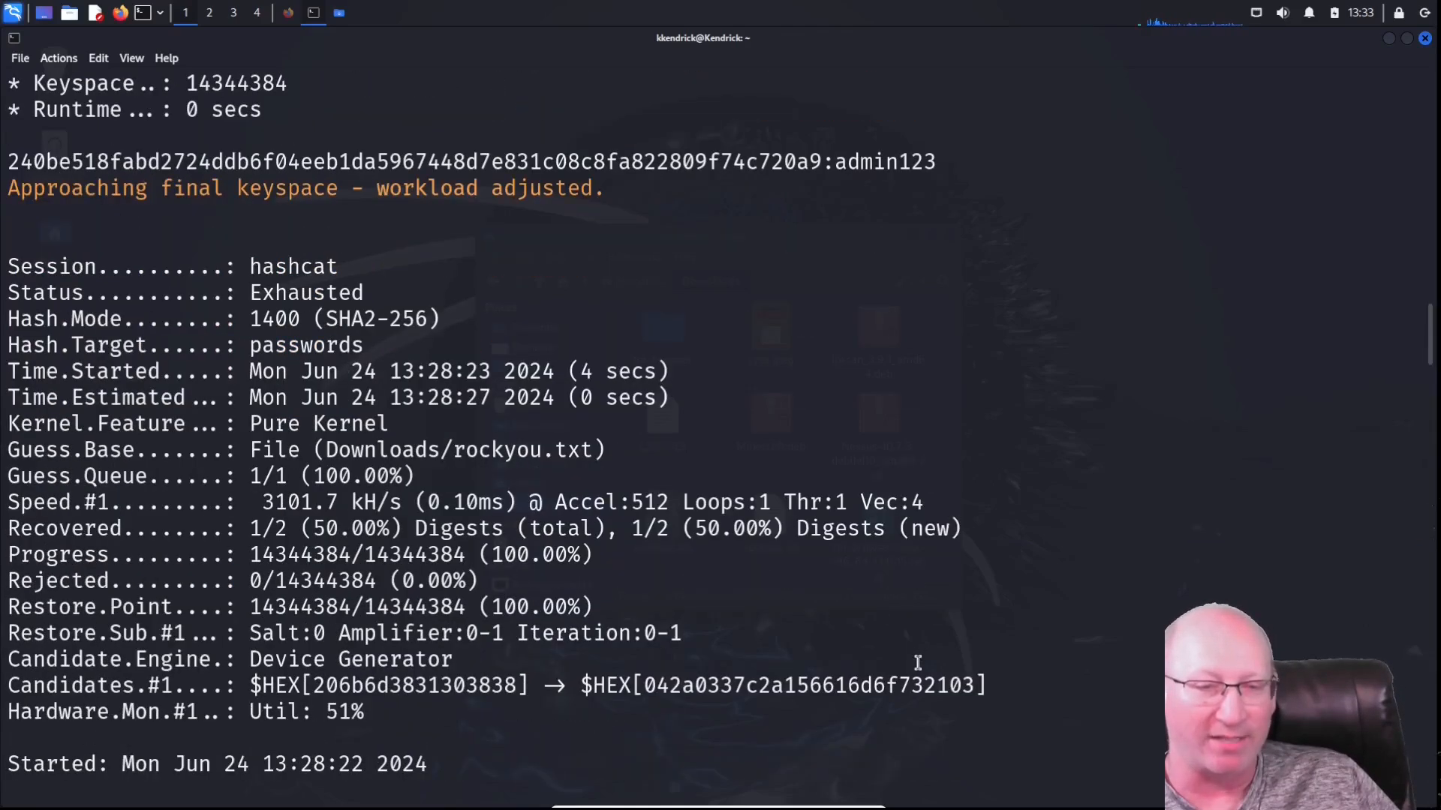